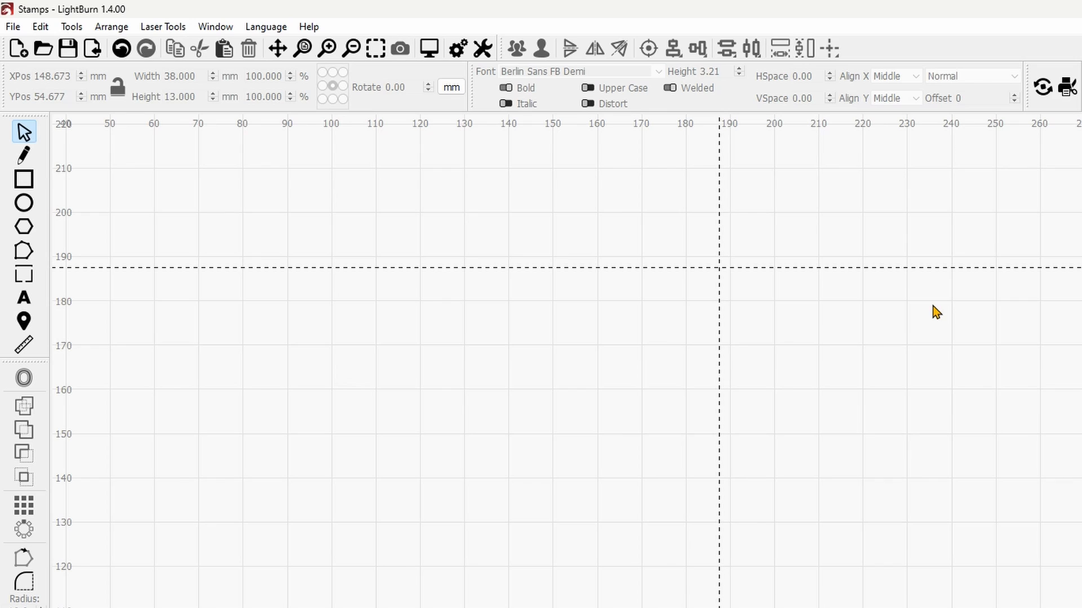
pyautogui.moveTo(436, 248)
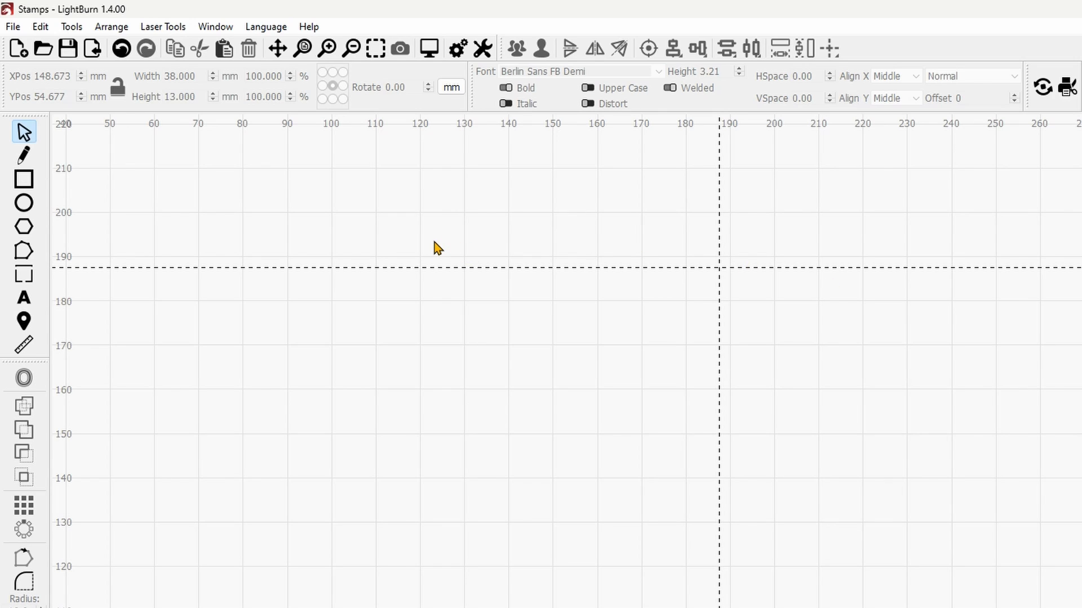
pyautogui.moveTo(267, 238)
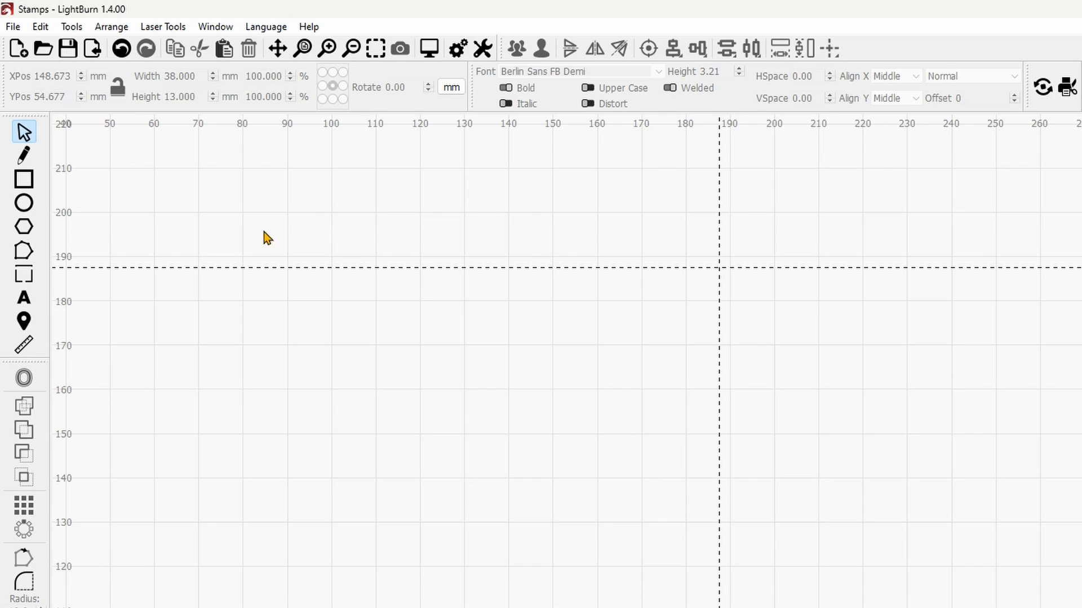
pyautogui.moveTo(122, 216)
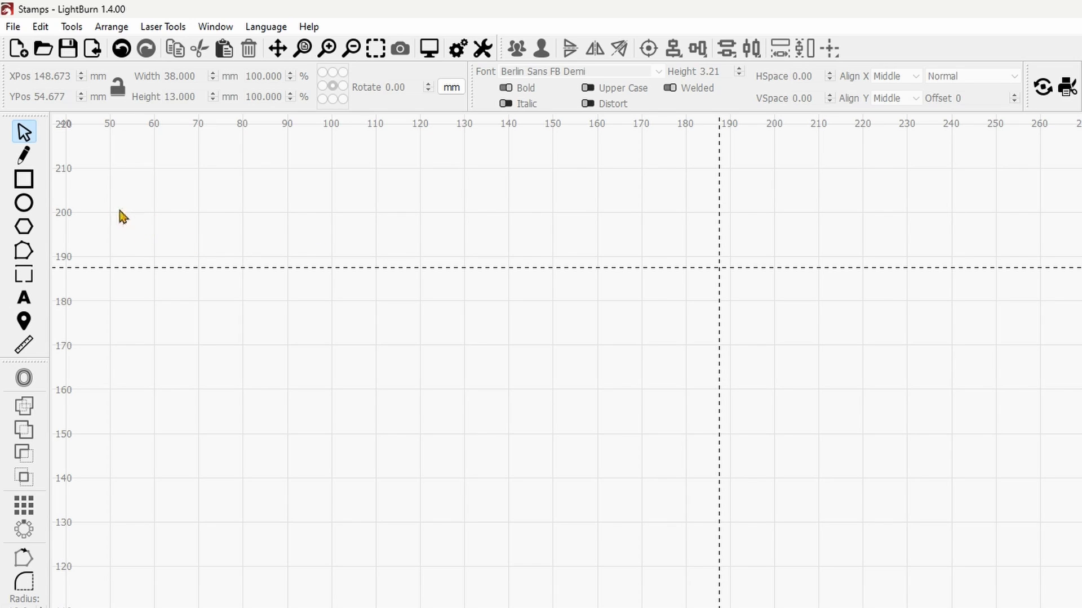
pyautogui.moveTo(24, 203)
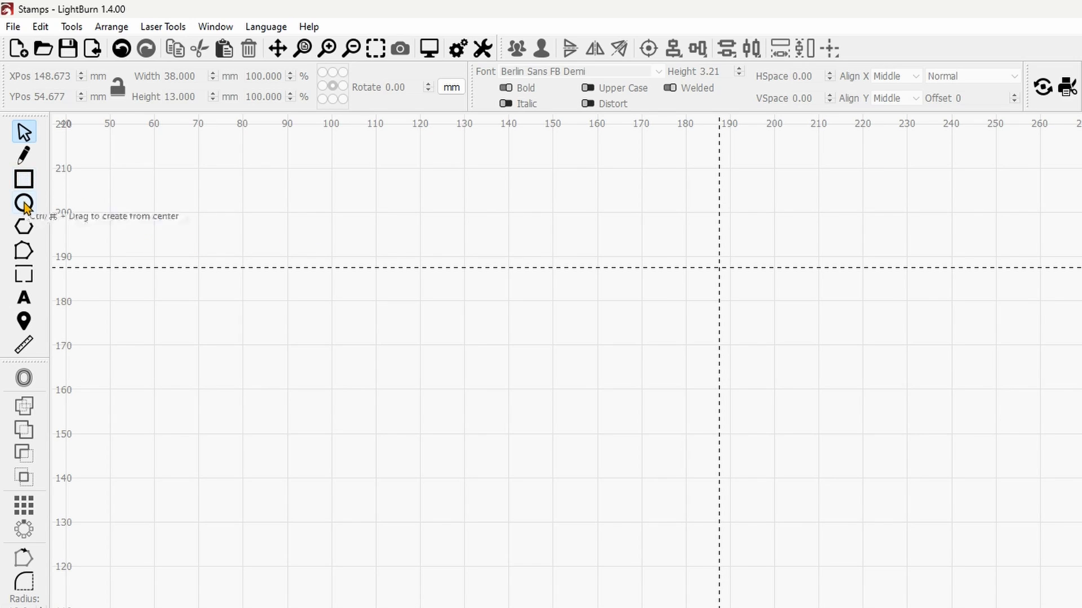
pyautogui.moveTo(429, 347)
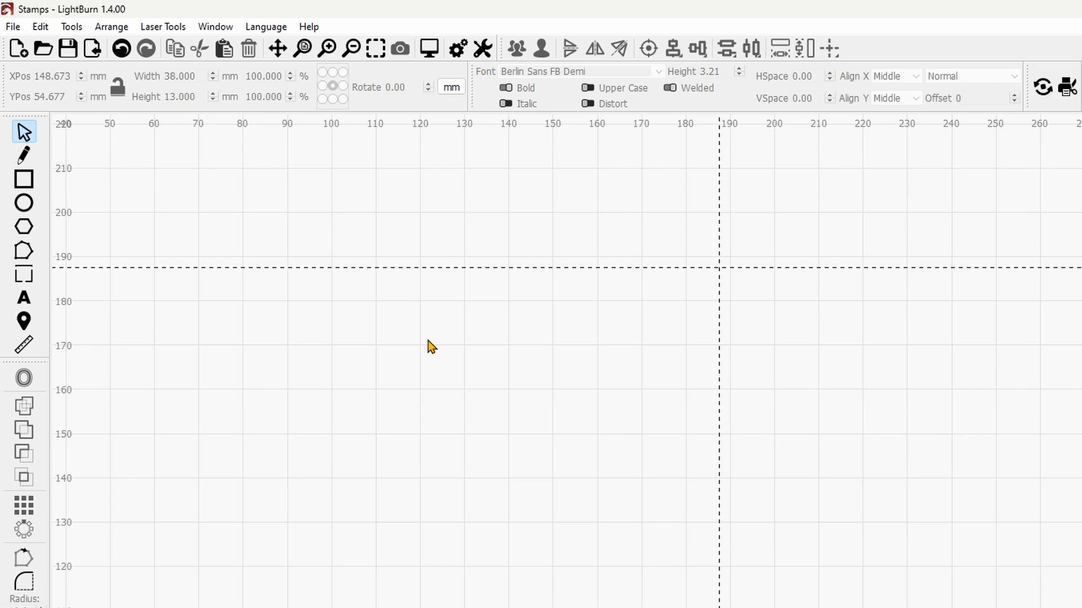
pyautogui.moveTo(428, 344)
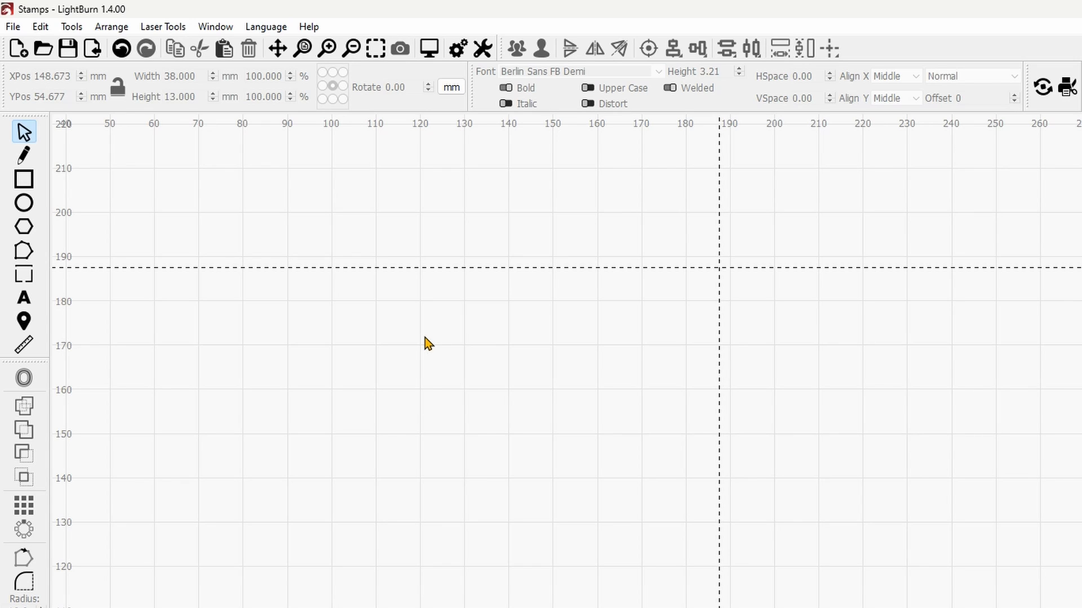
pyautogui.moveTo(54, 198)
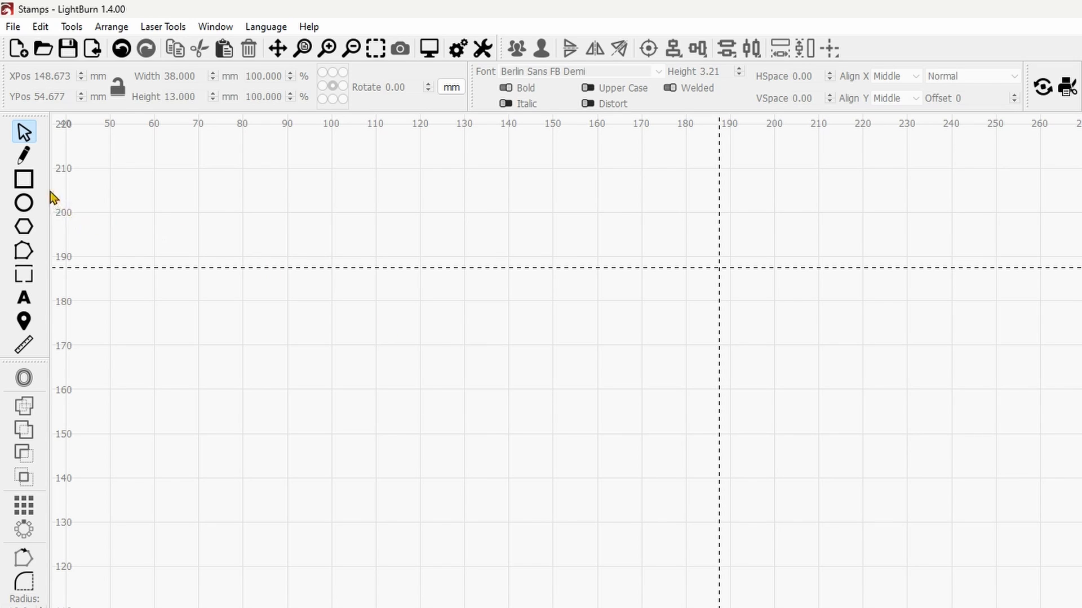
# - Draw the 38 × 13 mm stamp outline rectangle and zoom in on it
pyautogui.moveTo(505, 310); pyautogui.dragTo(679, 381)
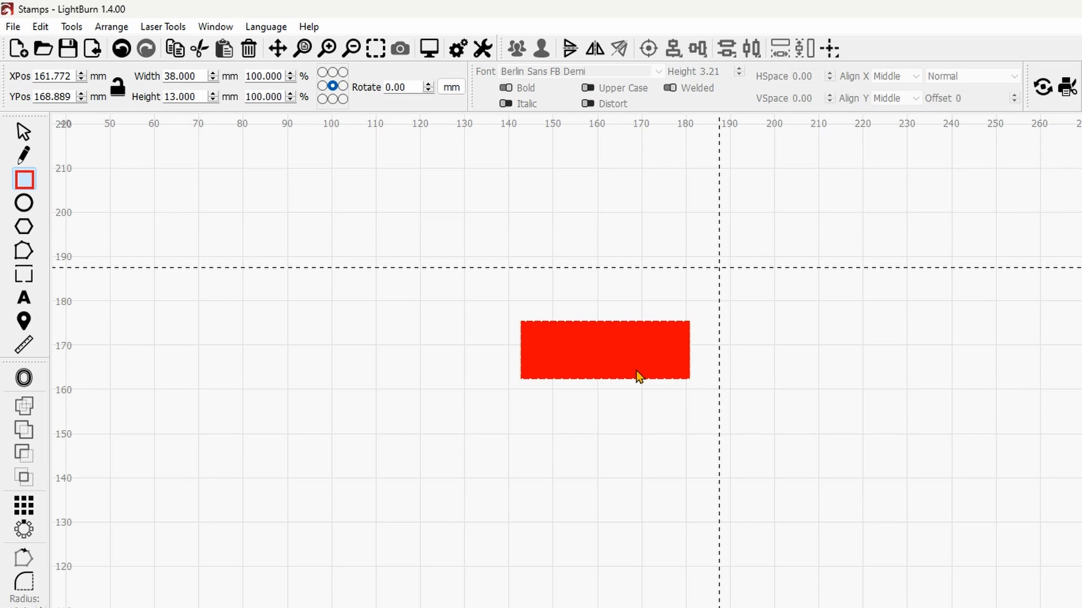
pyautogui.scroll(3)
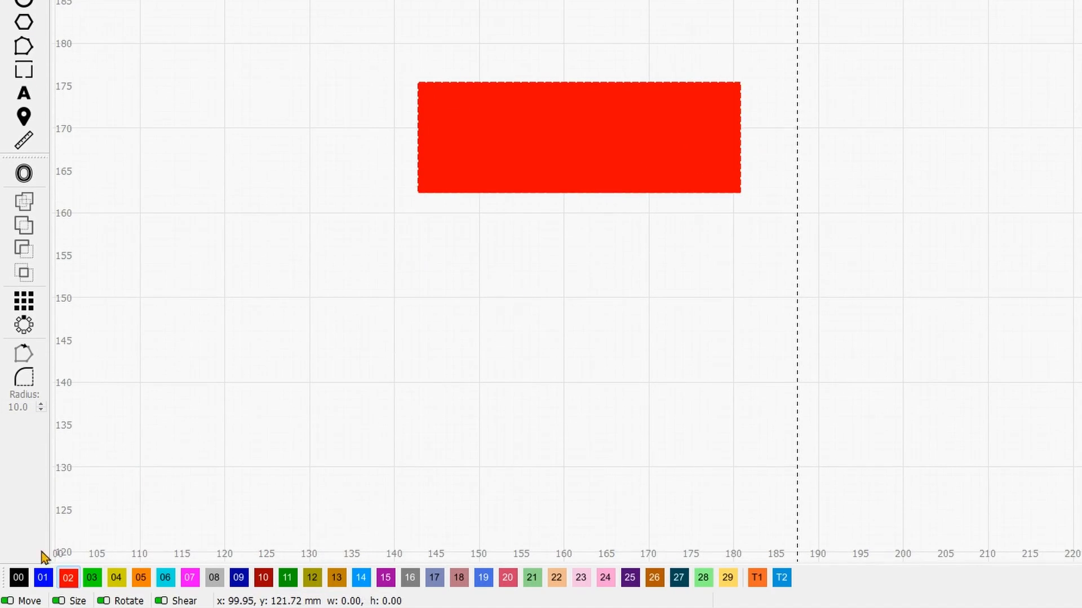
# - Add the text MRW and Middle Room Workshop inside the rectangle with the Text tool
pyautogui.click(18, 578)
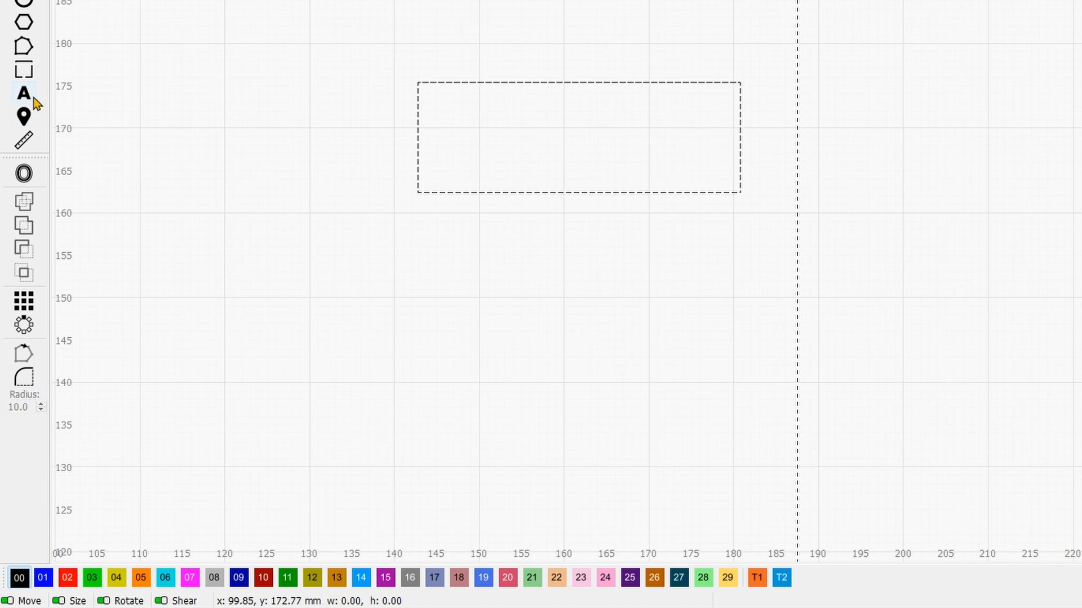
pyautogui.click(23, 95)
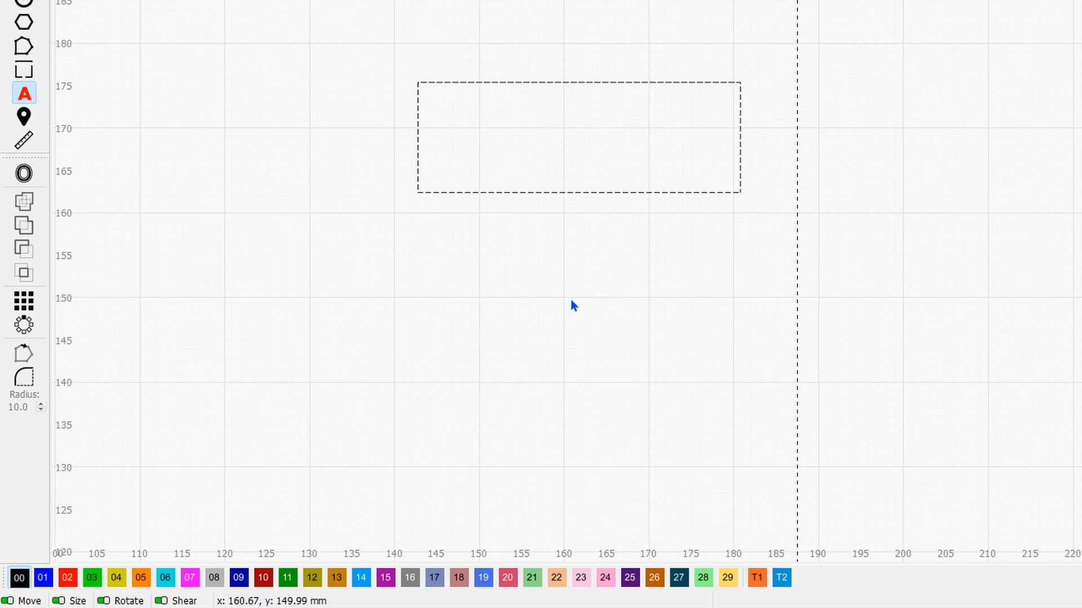
pyautogui.write('MR')
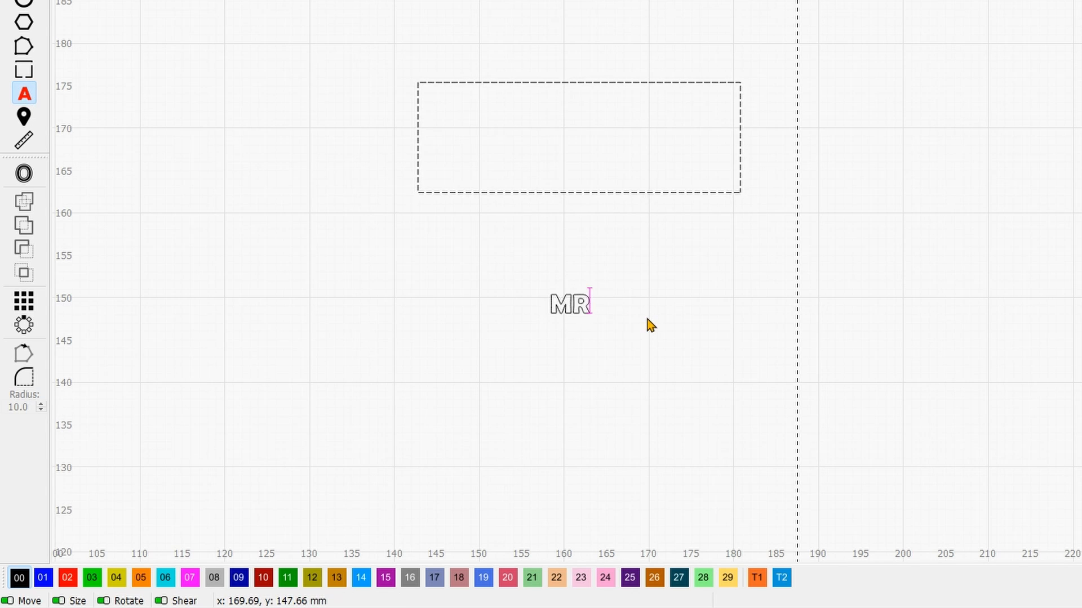
pyautogui.write('W')
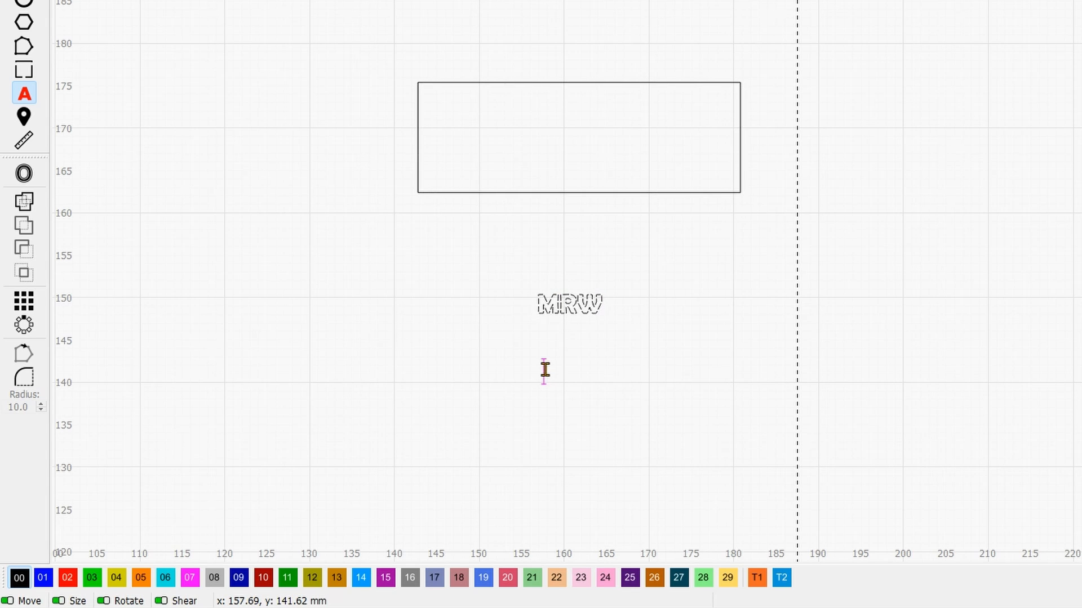
pyautogui.write('Middle Room Workshop')
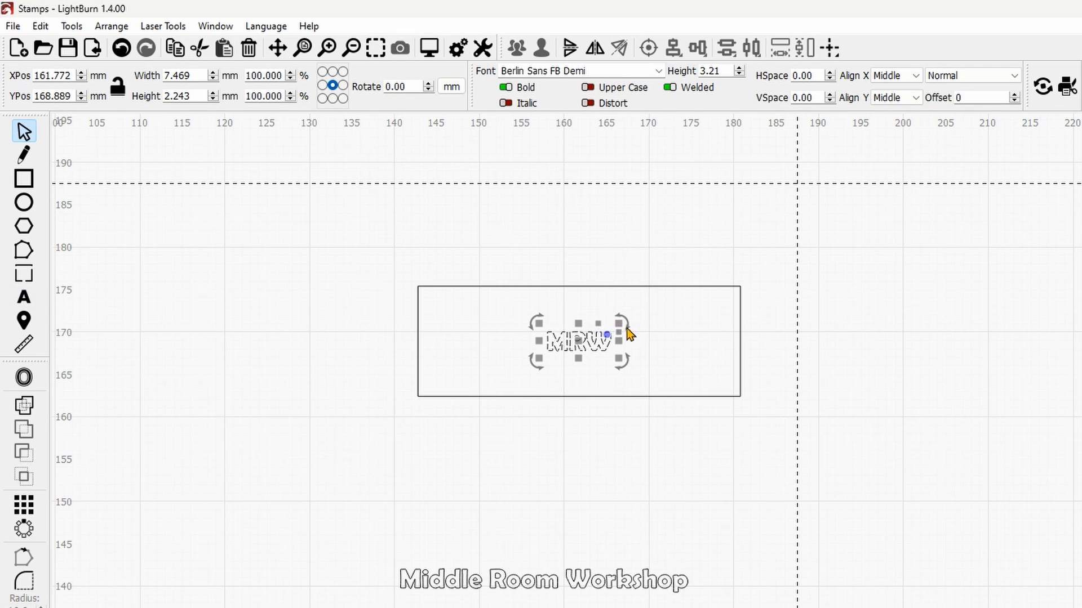
# - Scale the MRW lettering up by its corner handles to fill the rectangle
pyautogui.moveTo(618, 339); pyautogui.dragTo(636, 319)
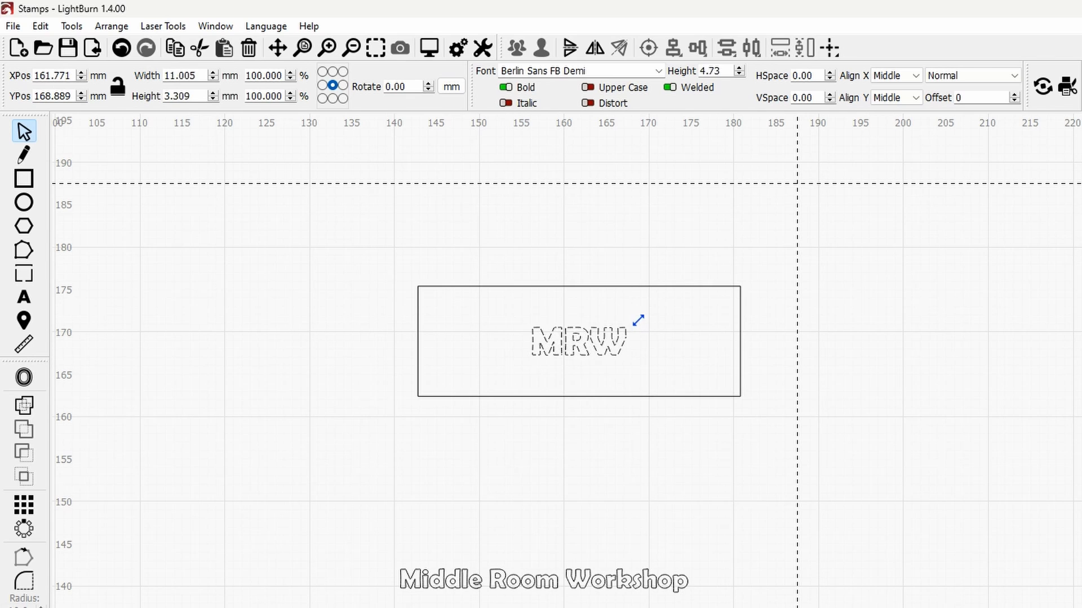
pyautogui.moveTo(637, 321); pyautogui.dragTo(686, 311)
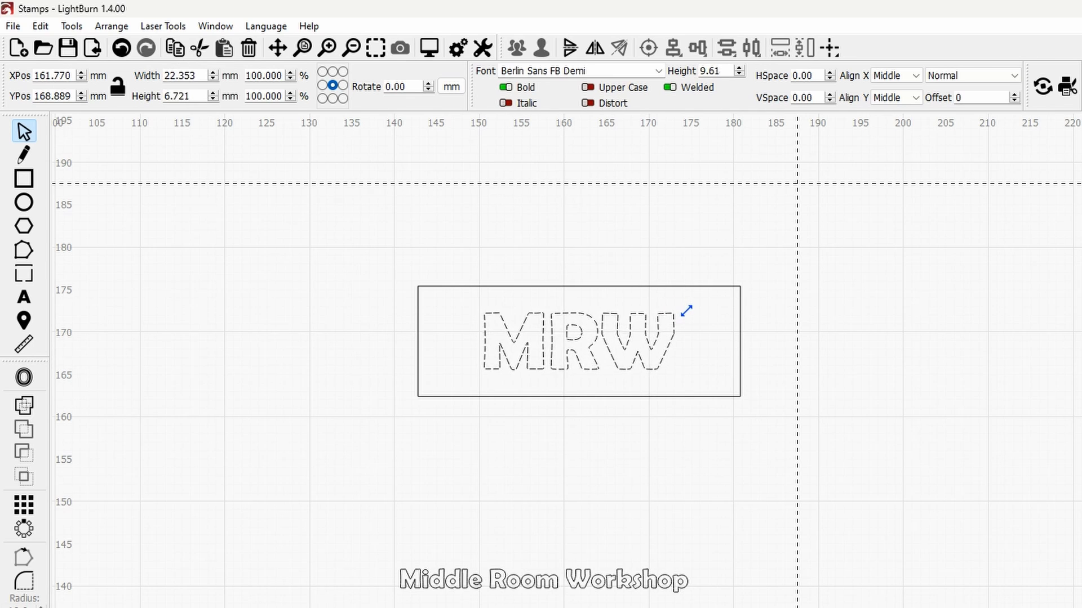
pyautogui.moveTo(687, 310); pyautogui.dragTo(695, 306)
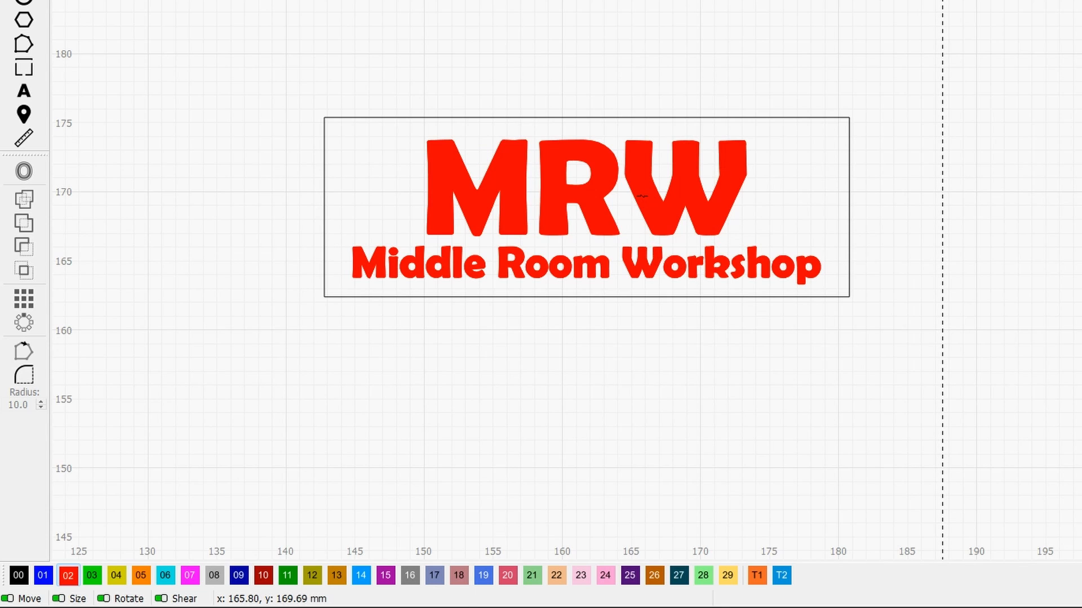
pyautogui.moveTo(649, 204)
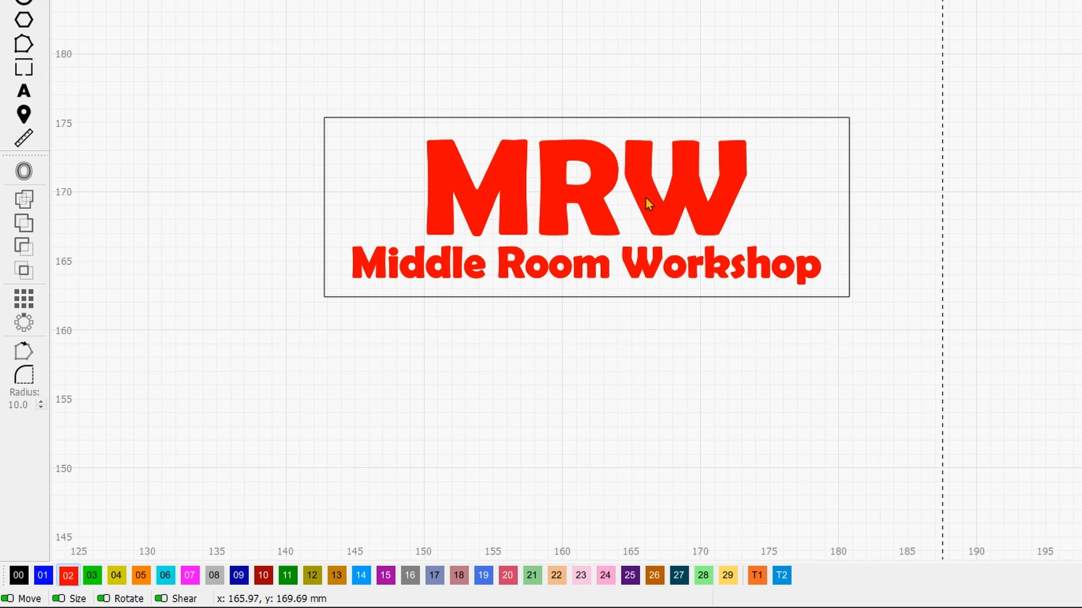
pyautogui.moveTo(438, 280)
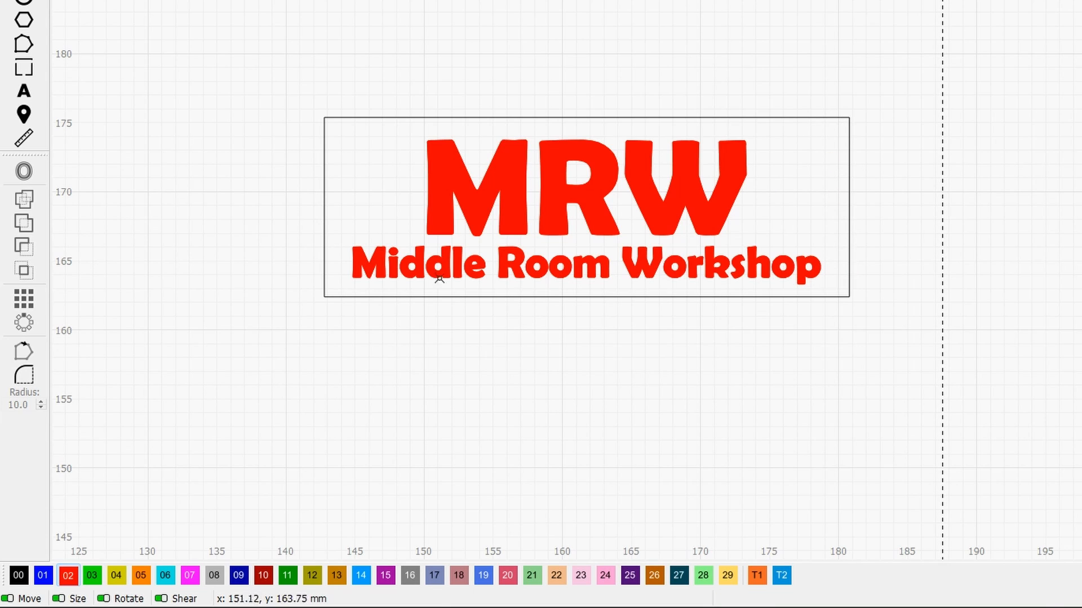
pyautogui.moveTo(881, 224)
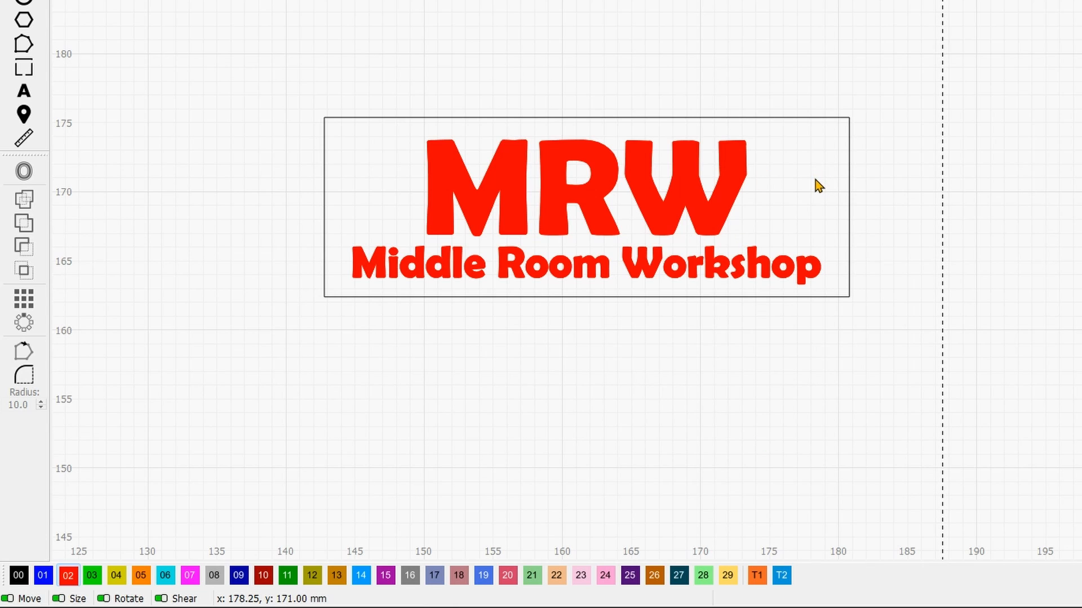
pyautogui.moveTo(745, 185)
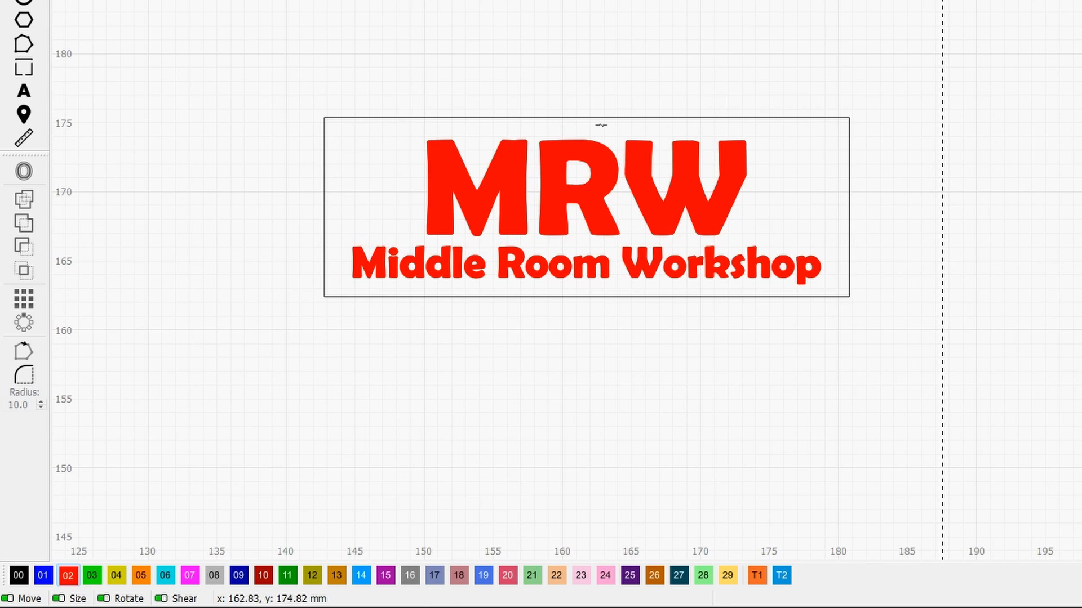
pyautogui.moveTo(783, 251)
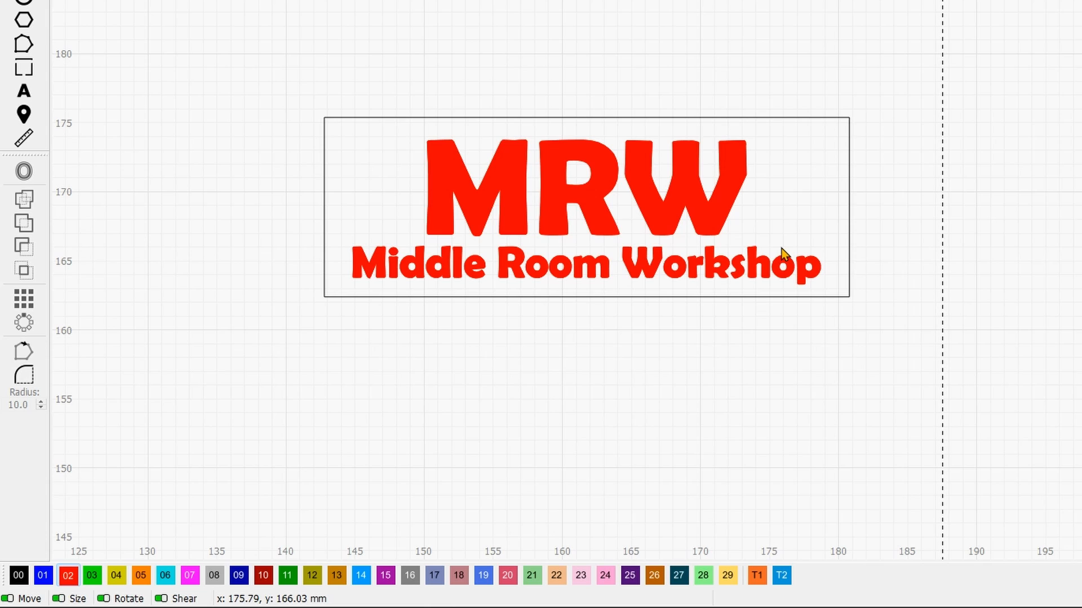
pyautogui.moveTo(759, 245)
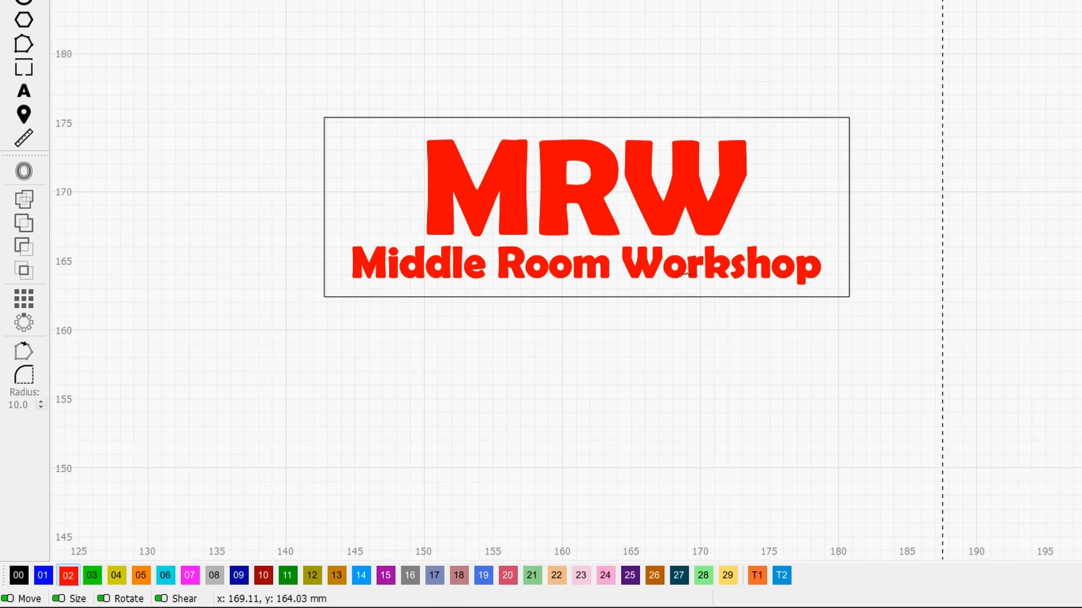
pyautogui.moveTo(683, 273)
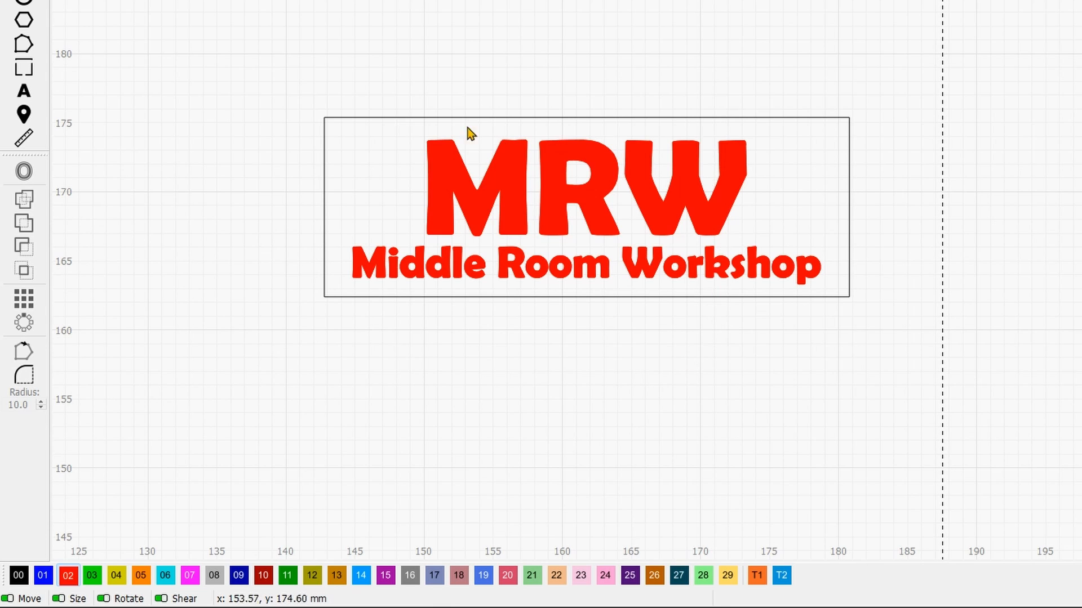
# - Select the text and rectangle together for the red 02 fill layer
pyautogui.click(585, 208)
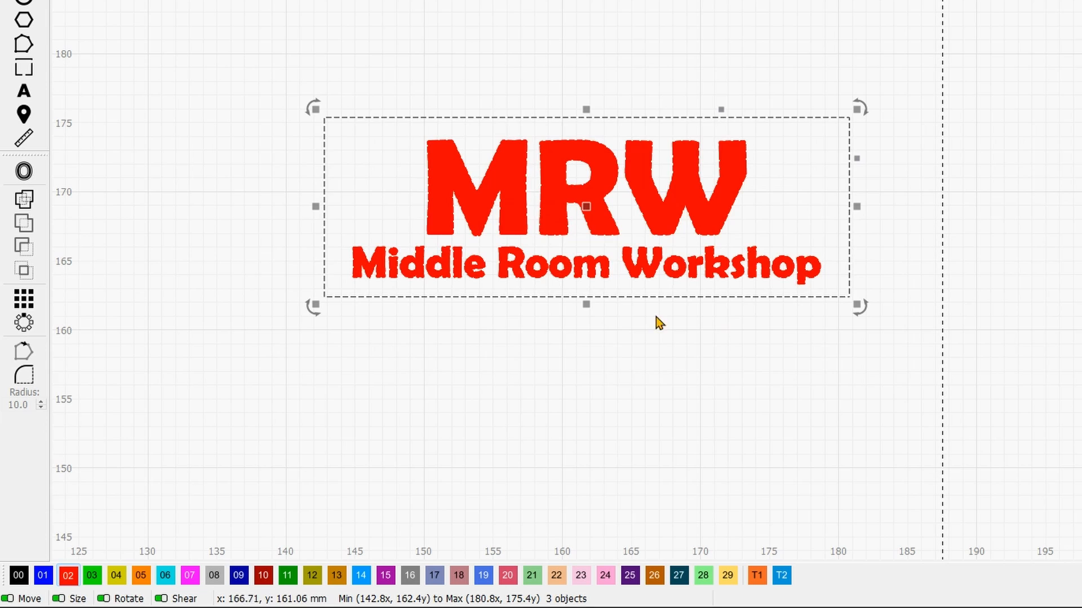
pyautogui.moveTo(180, 482)
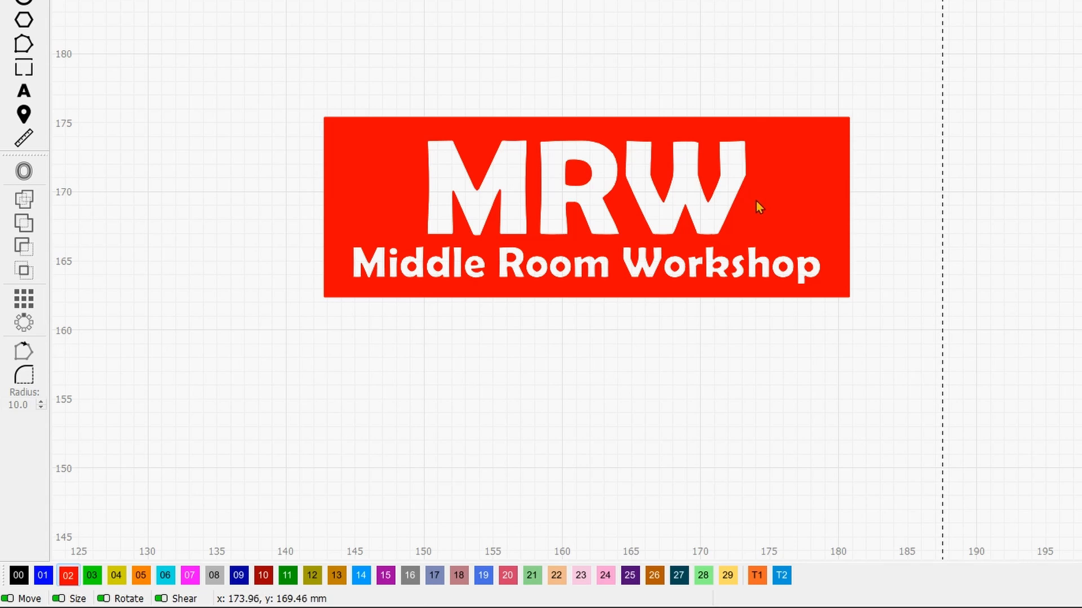
pyautogui.moveTo(803, 188)
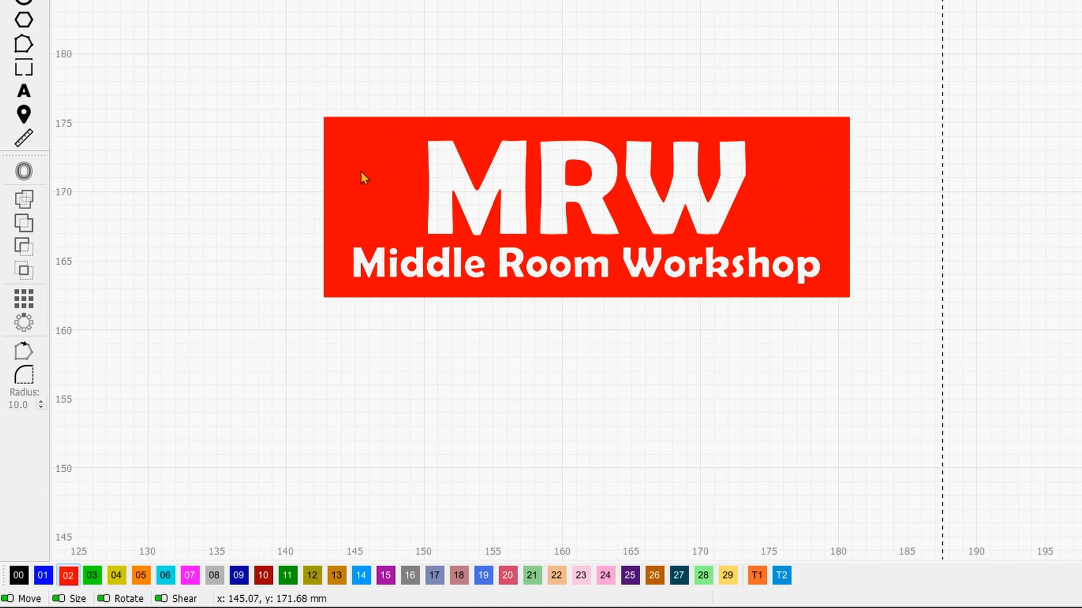
pyautogui.moveTo(496, 192)
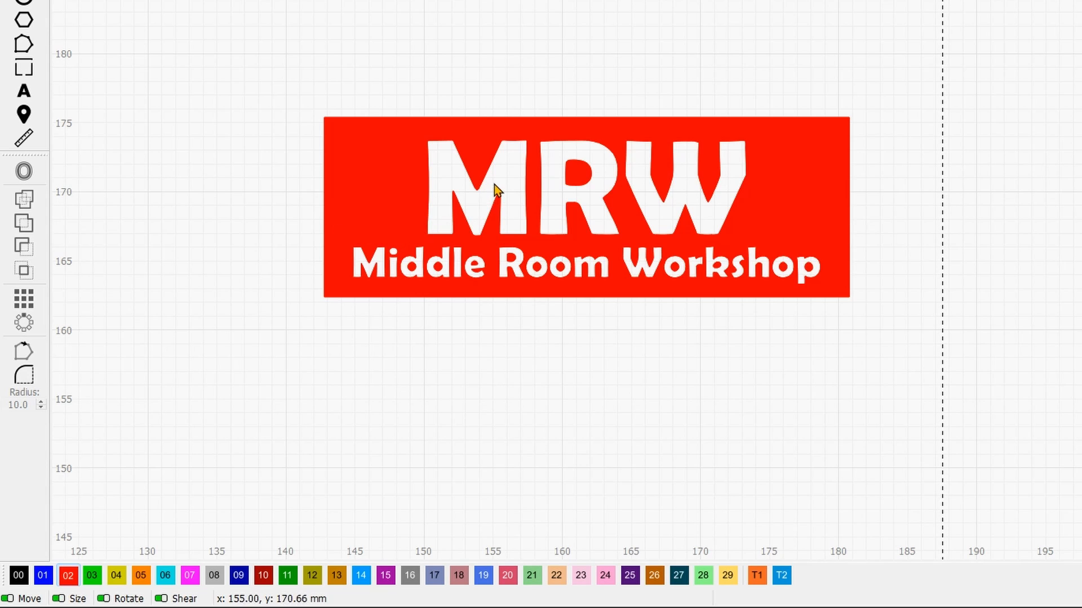
pyautogui.moveTo(543, 270)
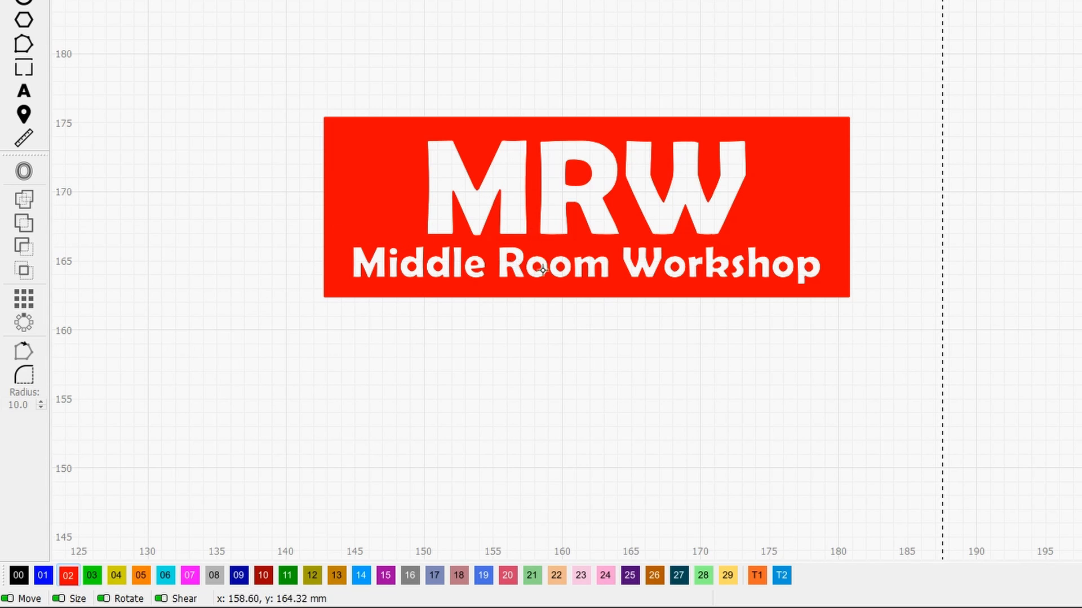
pyautogui.moveTo(588, 326)
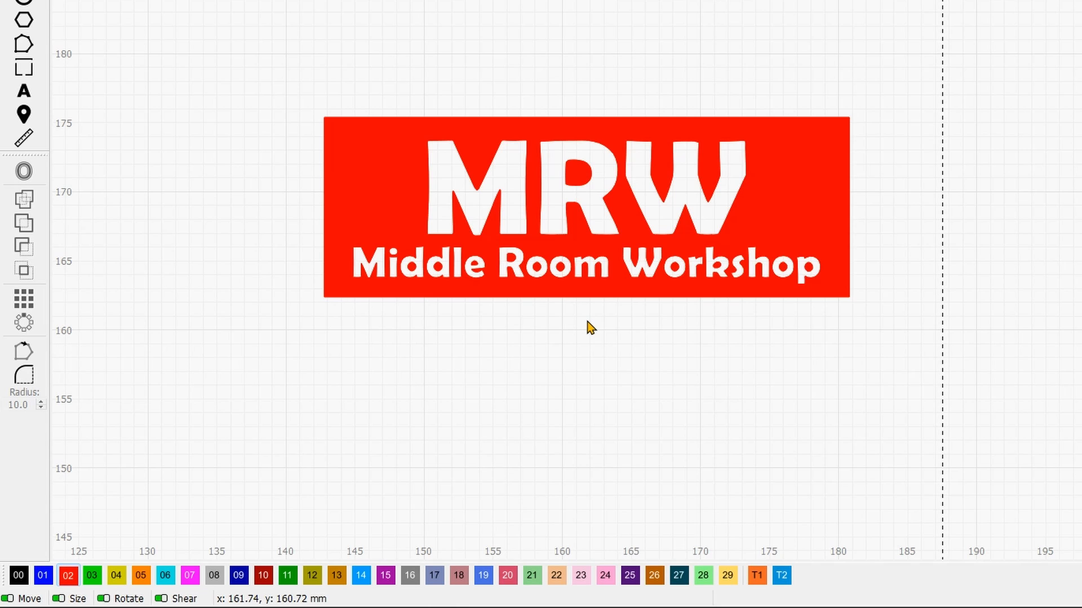
pyautogui.moveTo(776, 166)
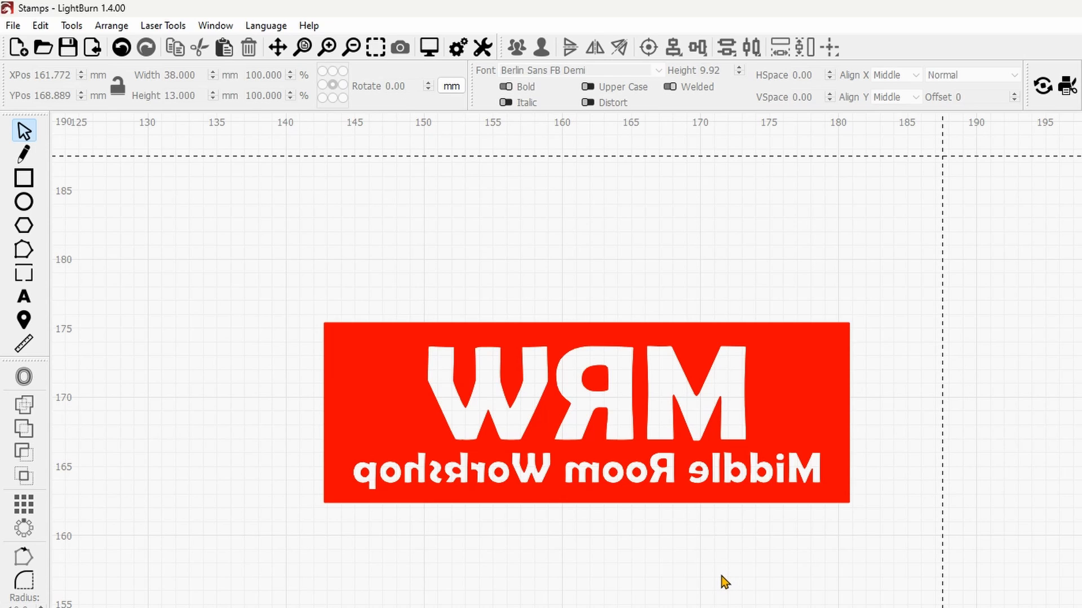
pyautogui.moveTo(556, 598)
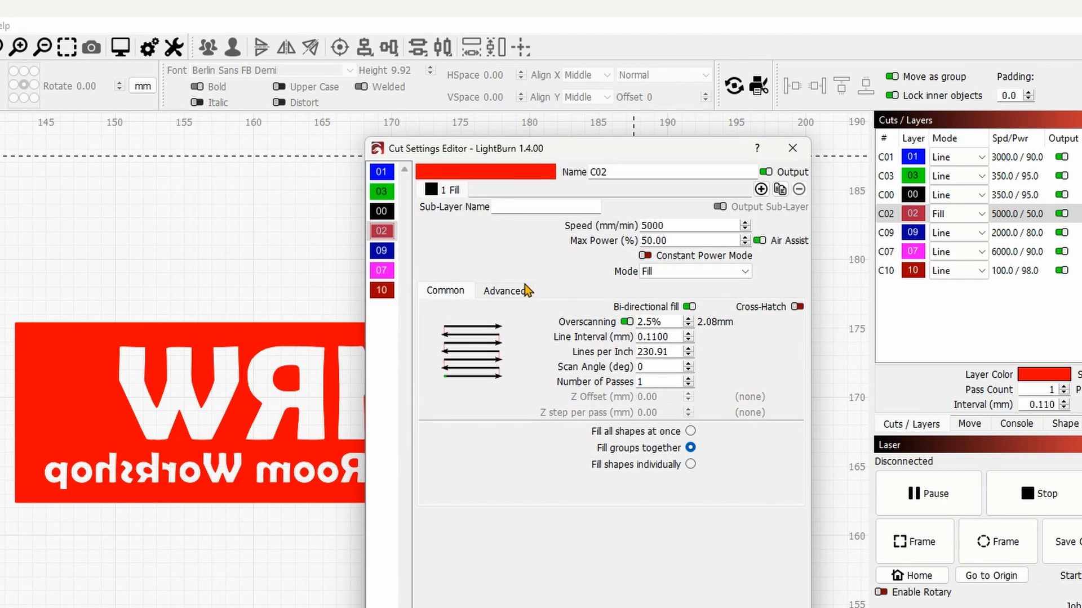
# - Set the Ramp Length in the C02 Cut Settings Advanced fill options
pyautogui.click(504, 291)
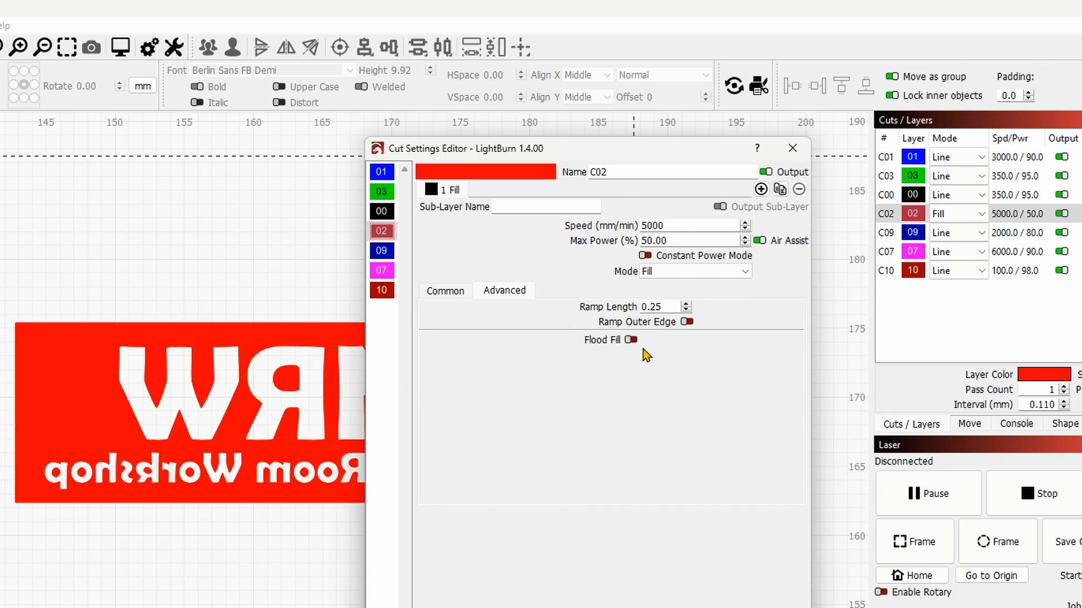
pyautogui.tripleClick(662, 307)
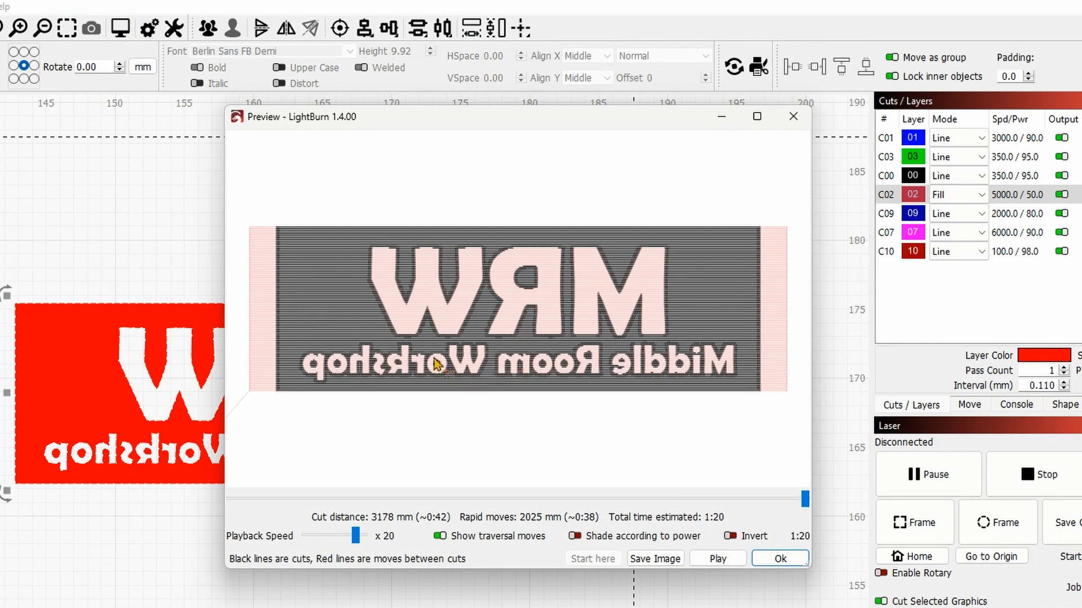
pyautogui.moveTo(461, 380)
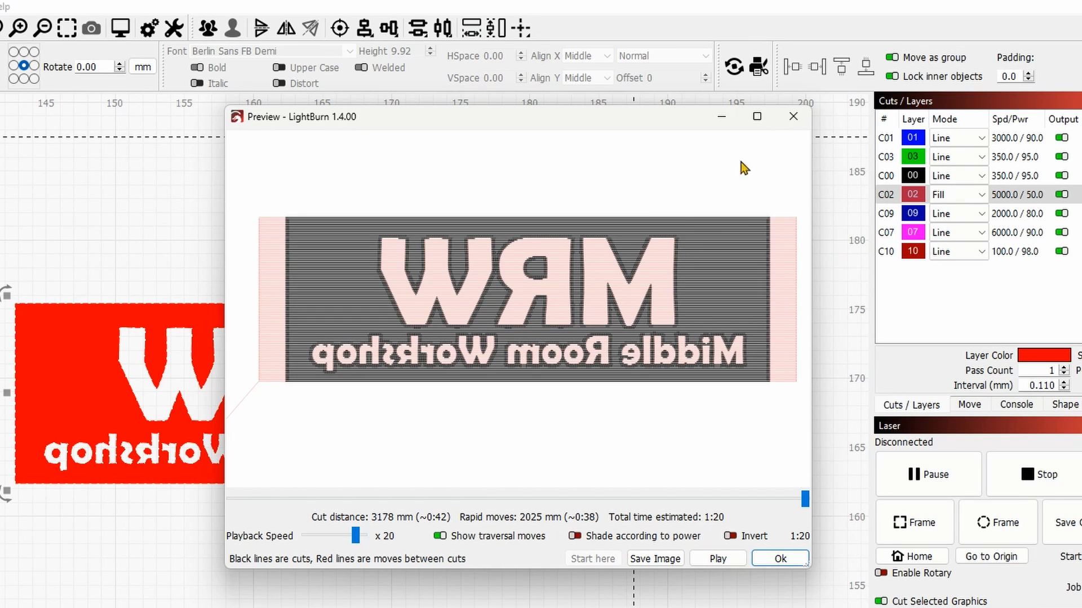
# - Close the preview and apply an inward, round-cornered 0.30 mm offset to the stamp outline
pyautogui.click(778, 558)
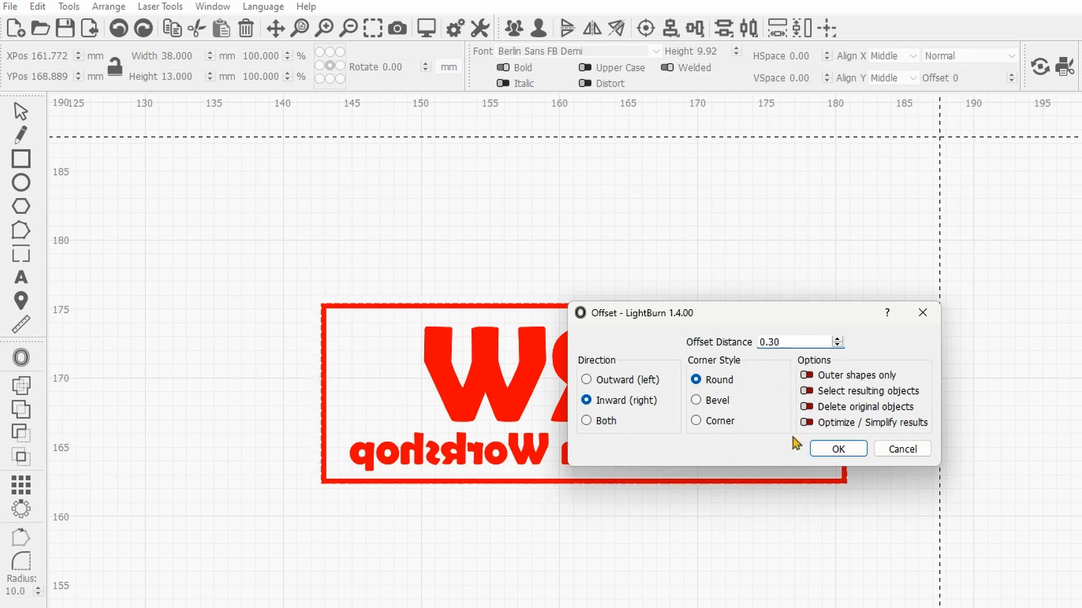
pyautogui.moveTo(745, 527)
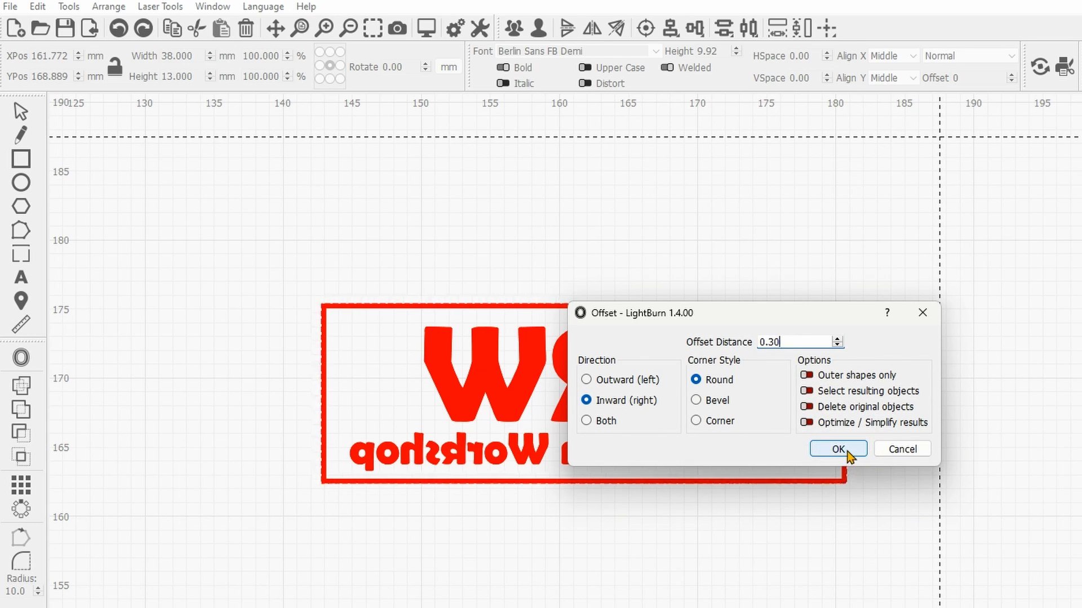
pyautogui.click(837, 450)
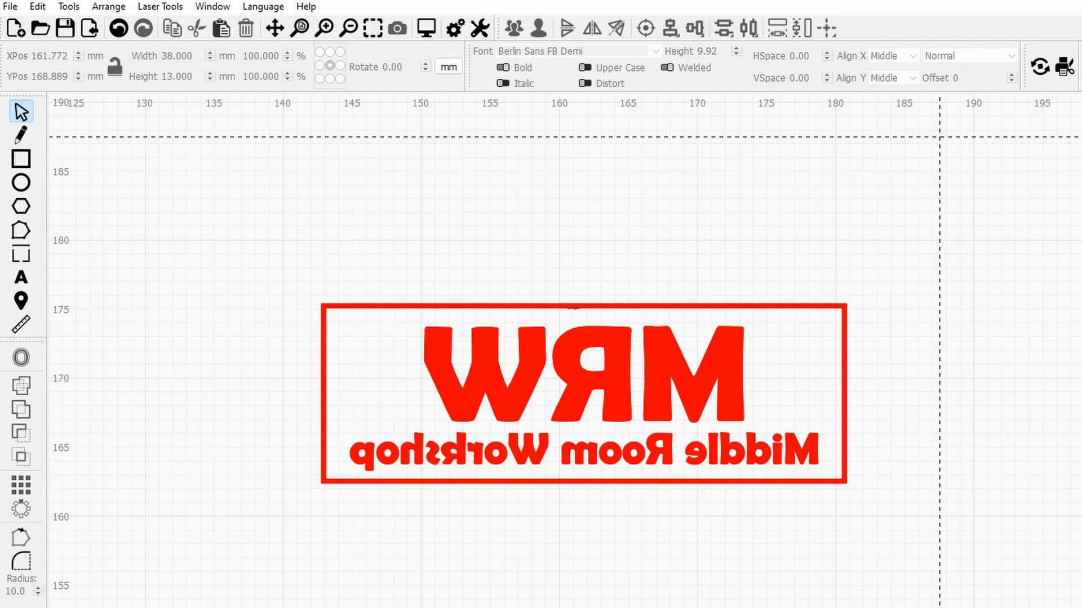
# - Offset the inner rectangle inward 0.30 mm again to form a thin inner border
pyautogui.click(583, 392)
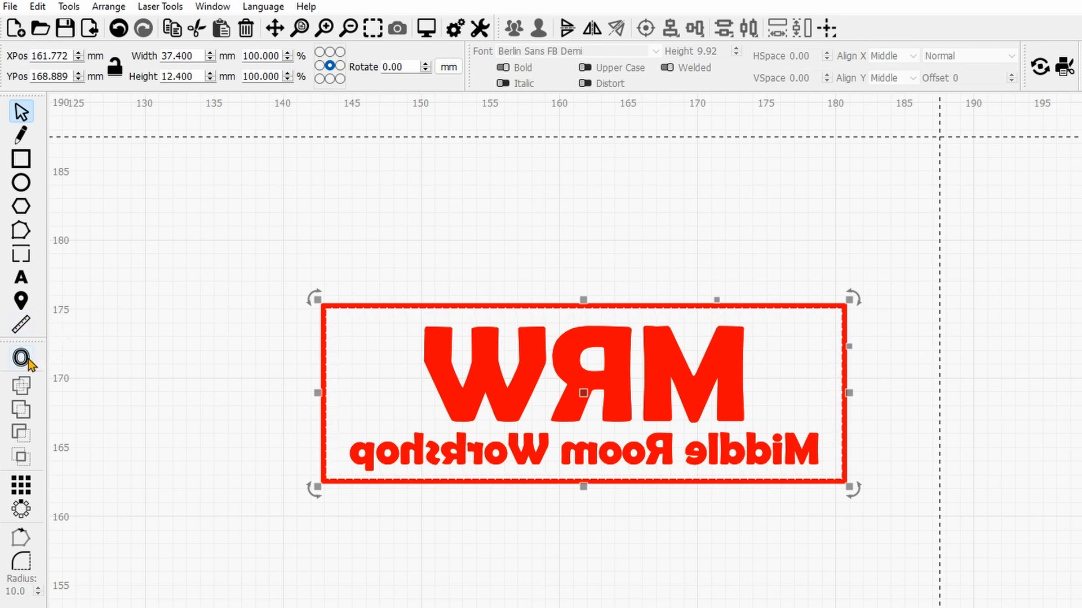
pyautogui.click(21, 357)
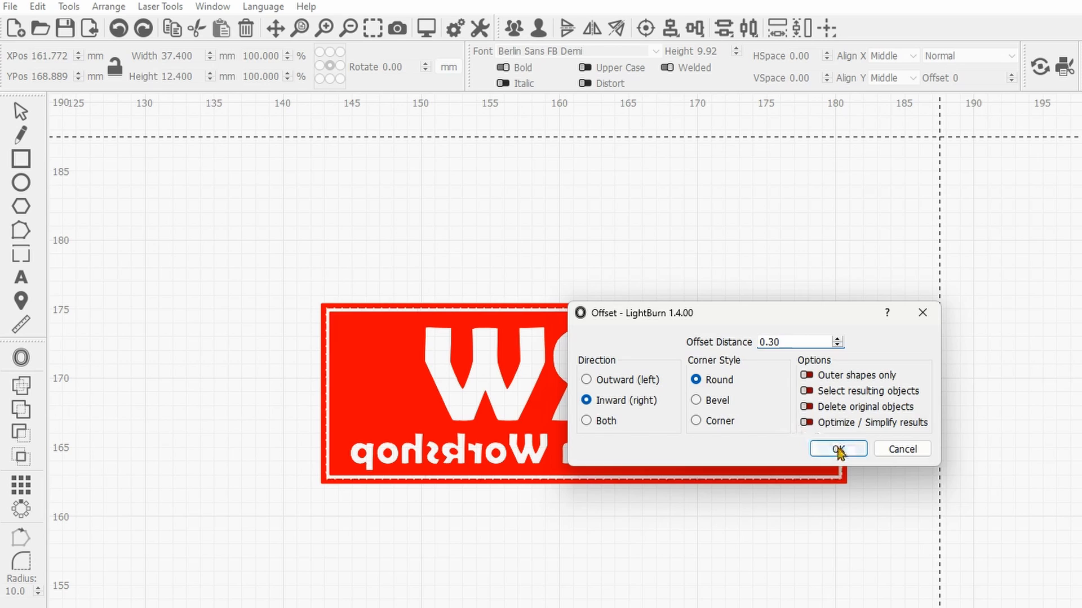
pyautogui.click(837, 449)
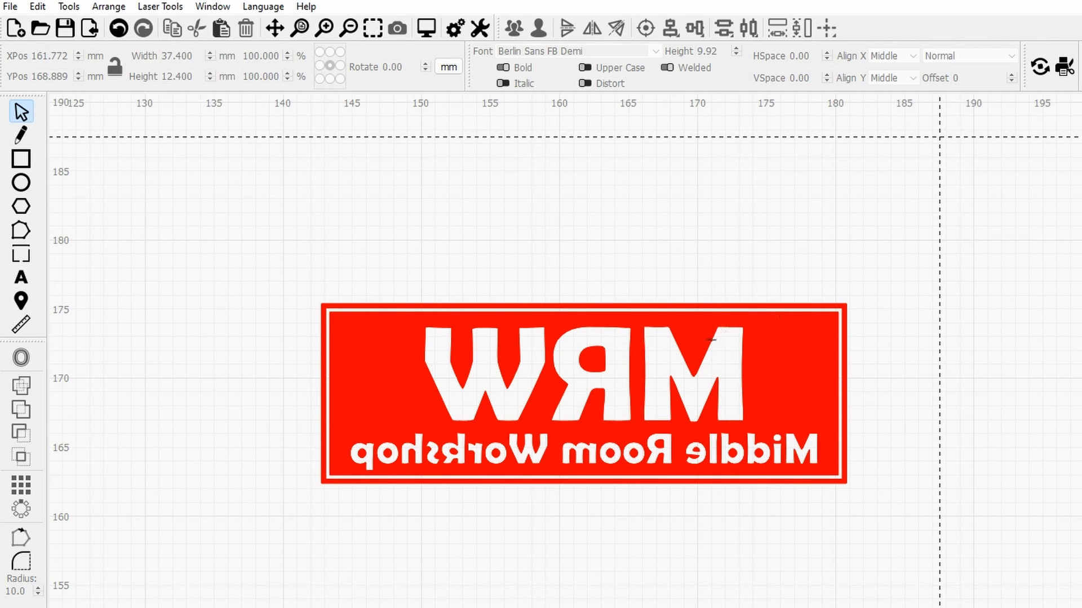
pyautogui.moveTo(342, 377)
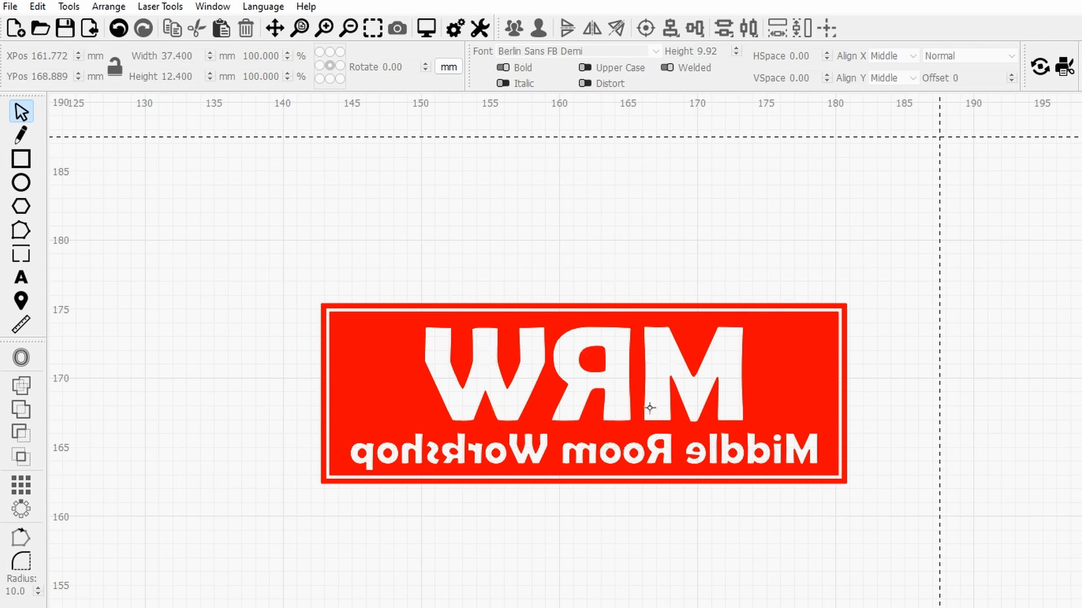
pyautogui.moveTo(693, 539)
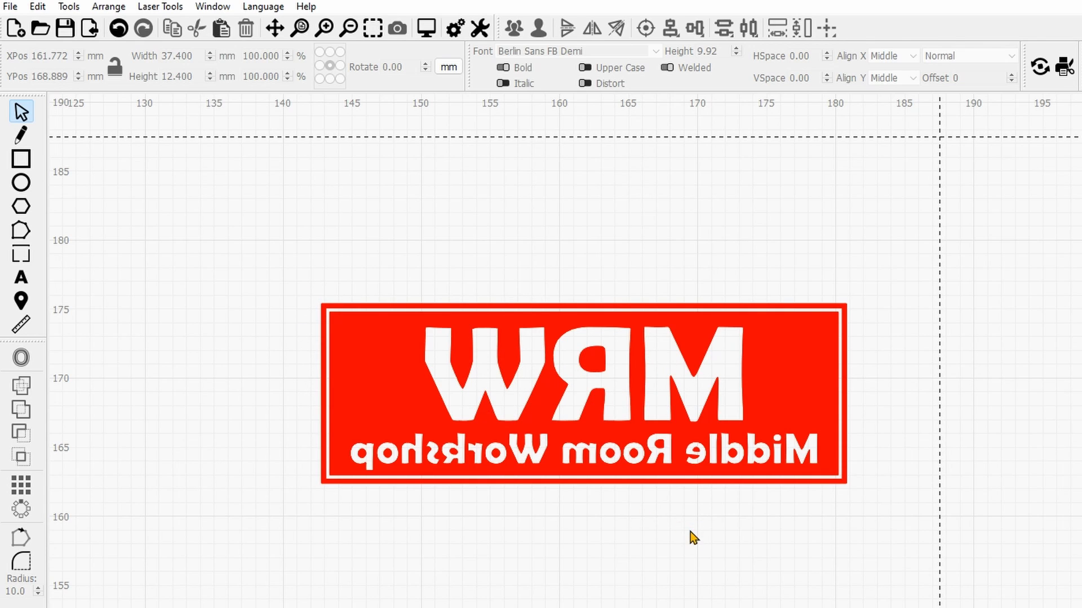
pyautogui.moveTo(900, 308)
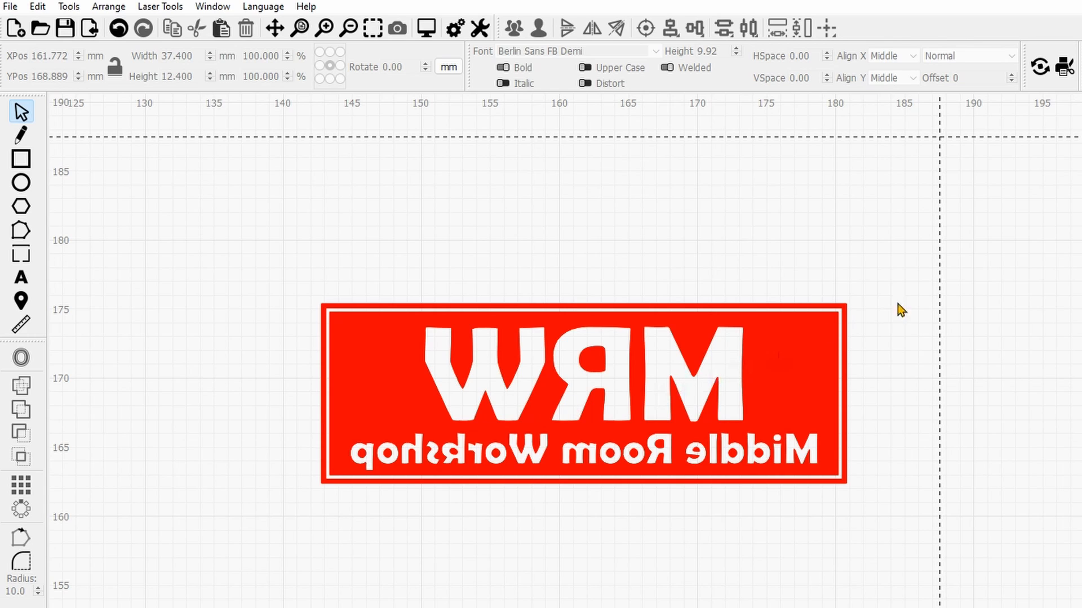
pyautogui.moveTo(583, 510)
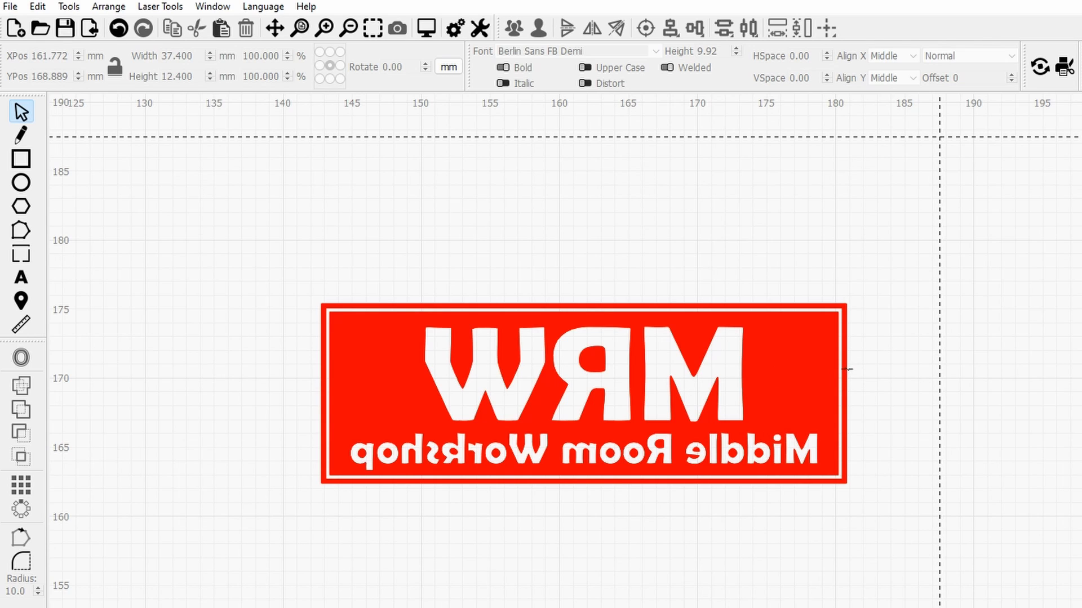
# - Select then deselect the whole stamp to review the Cuts / Layers list
pyautogui.click(579, 397)
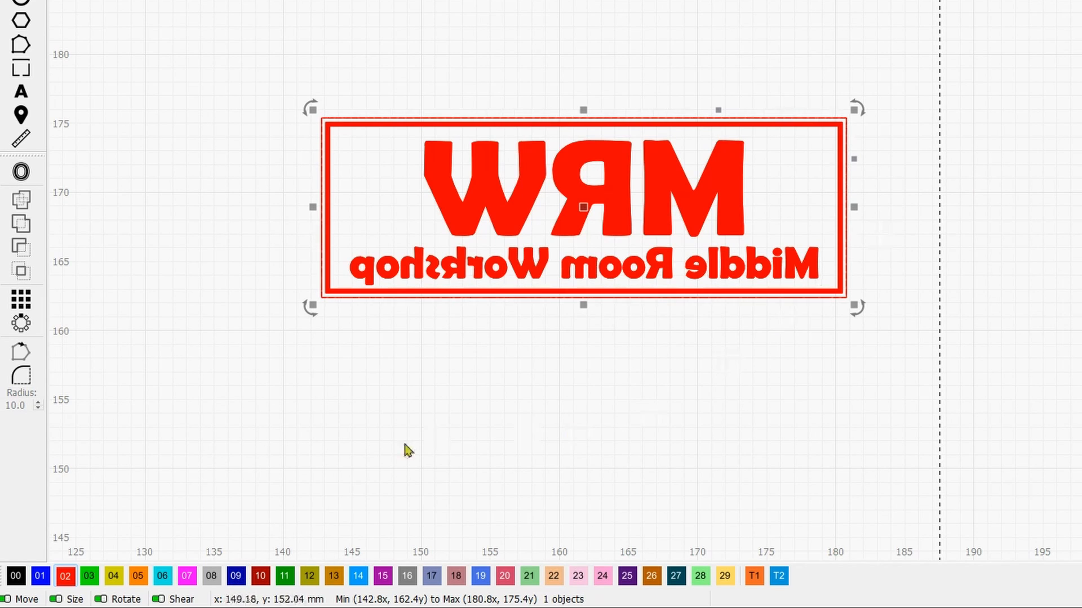
pyautogui.click(236, 576)
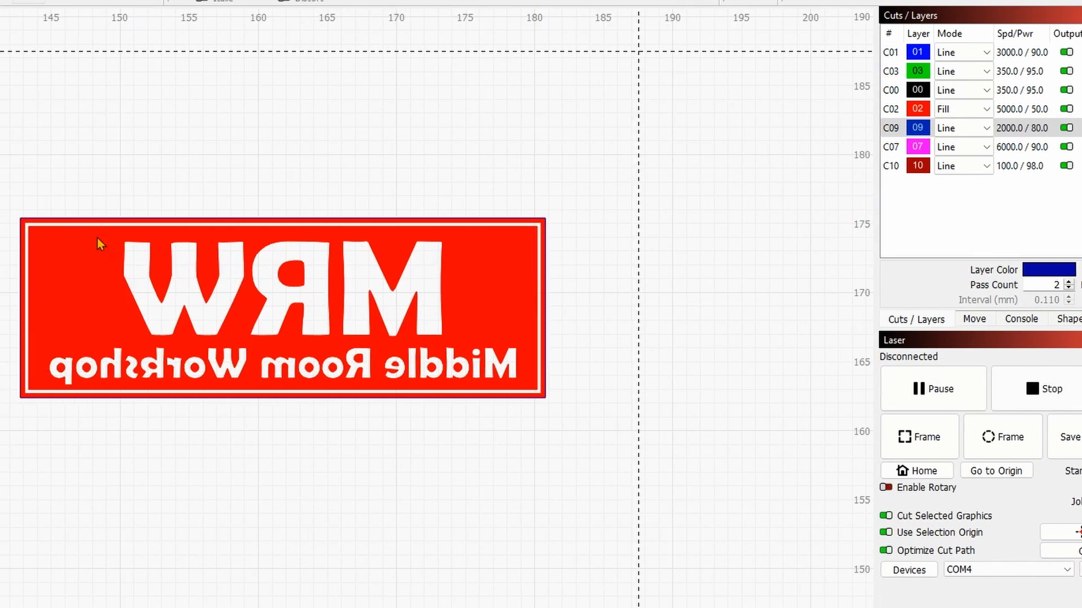
# - Set layer C03 to Line at 350 mm/min, 95% power, one pass, -0.025 mm kerf offset
pyautogui.scroll(-3)
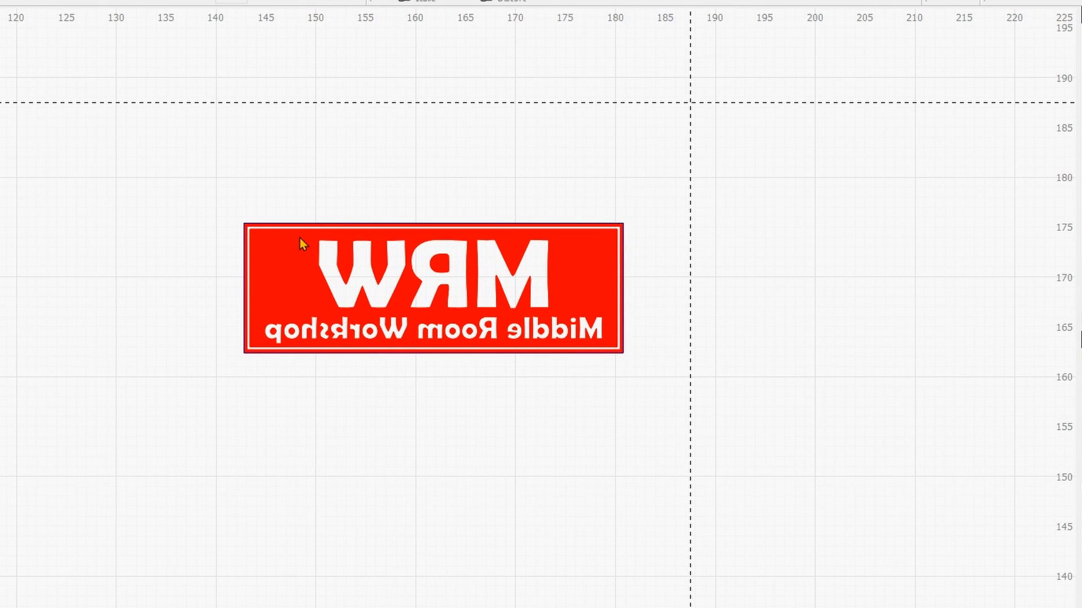
pyautogui.moveTo(231, 248)
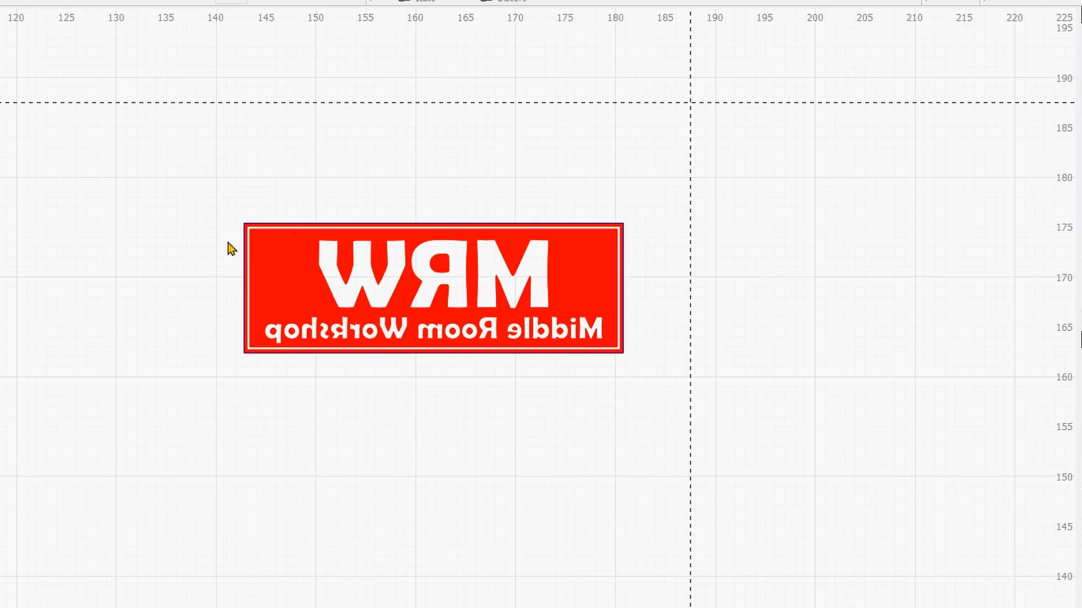
pyautogui.moveTo(221, 160)
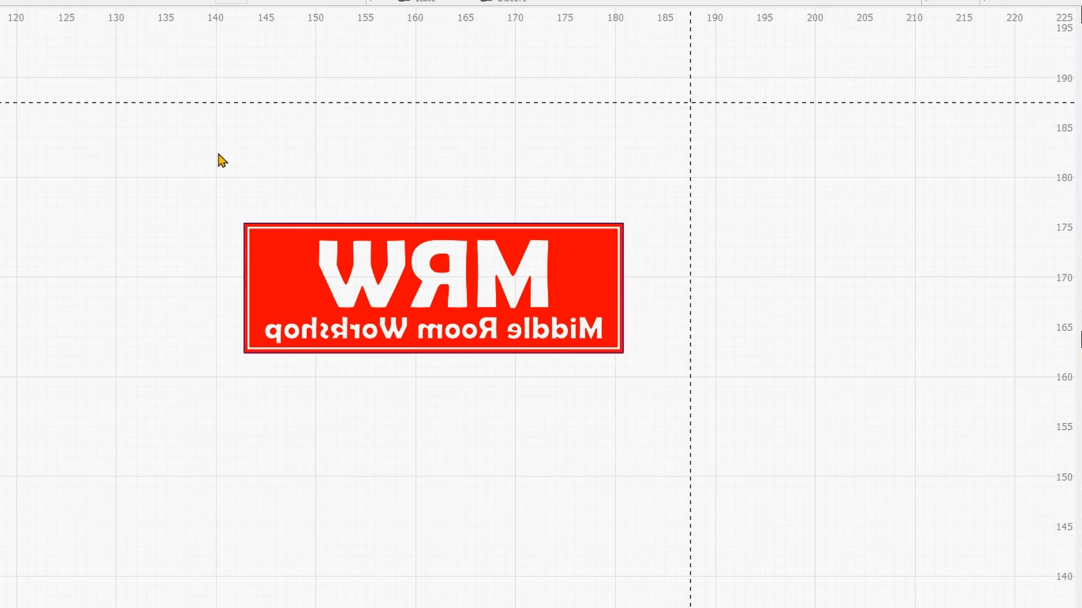
pyautogui.moveTo(228, 218)
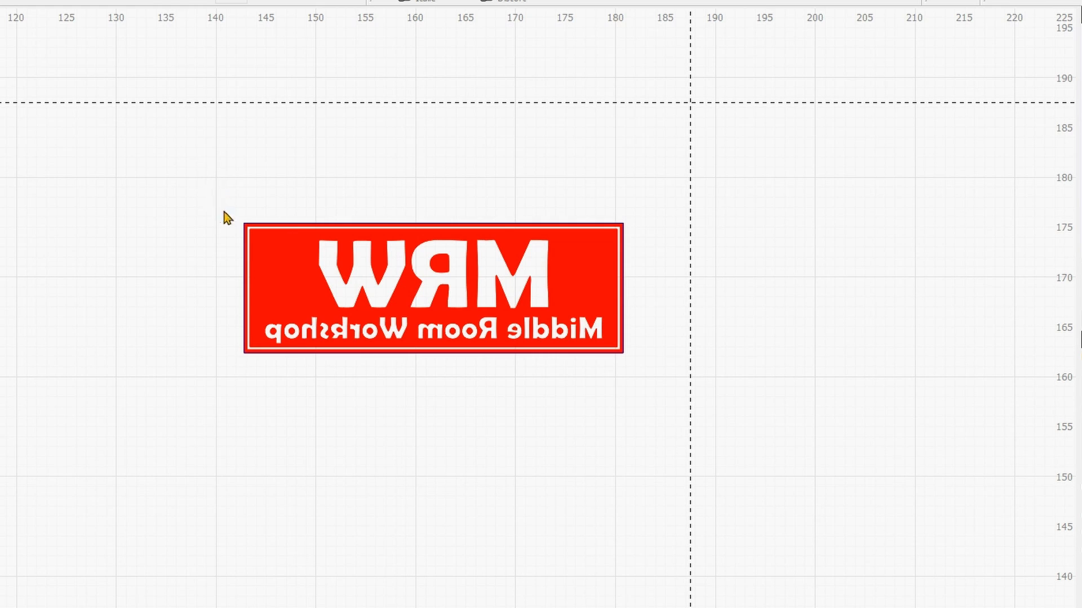
pyautogui.click(429, 289)
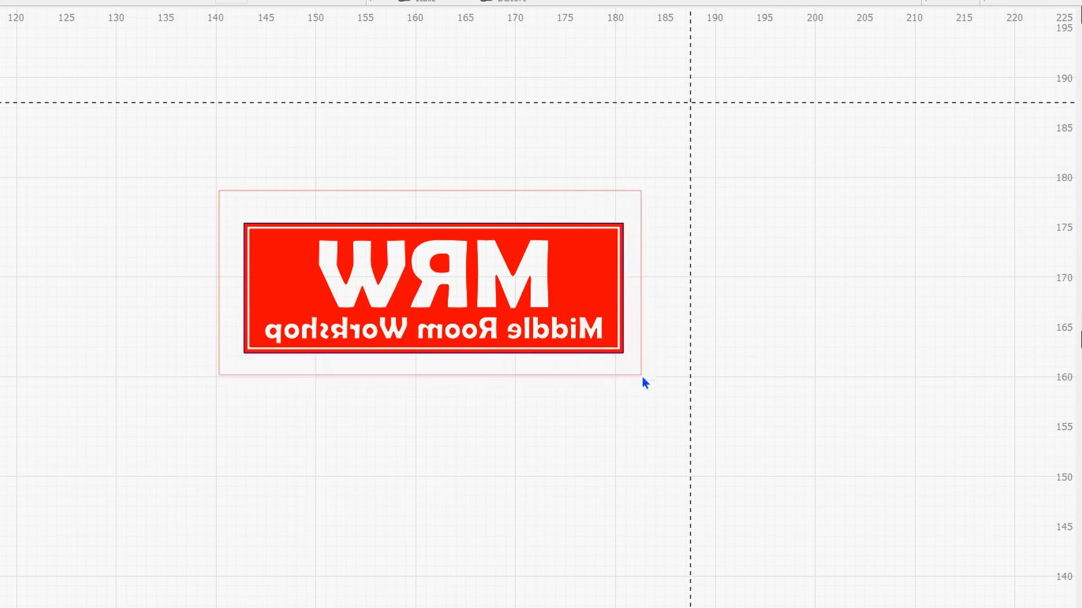
pyautogui.click(152, 203)
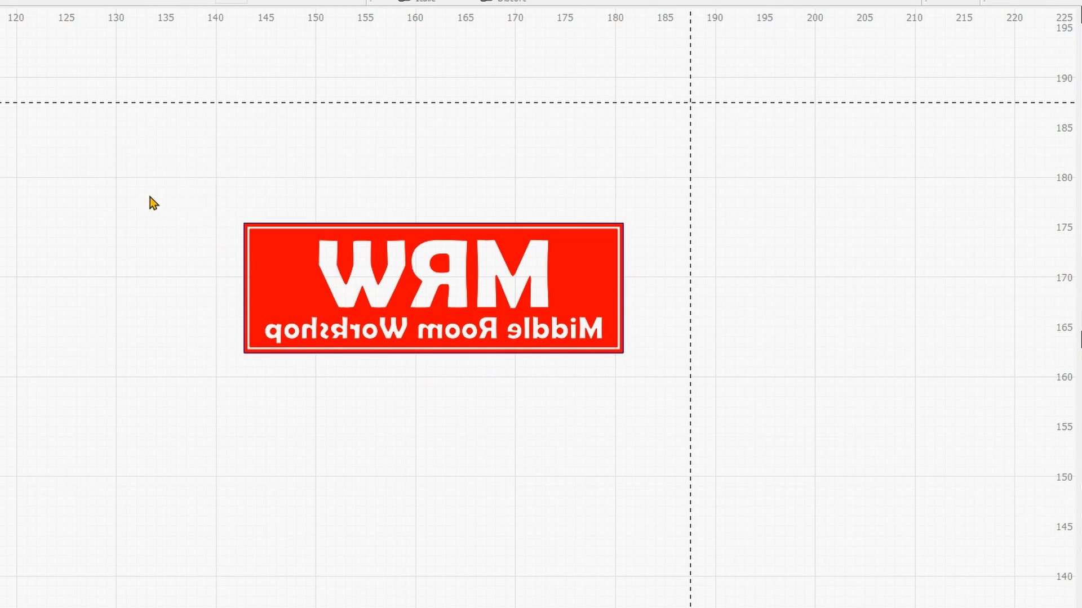
pyautogui.scroll(-3)
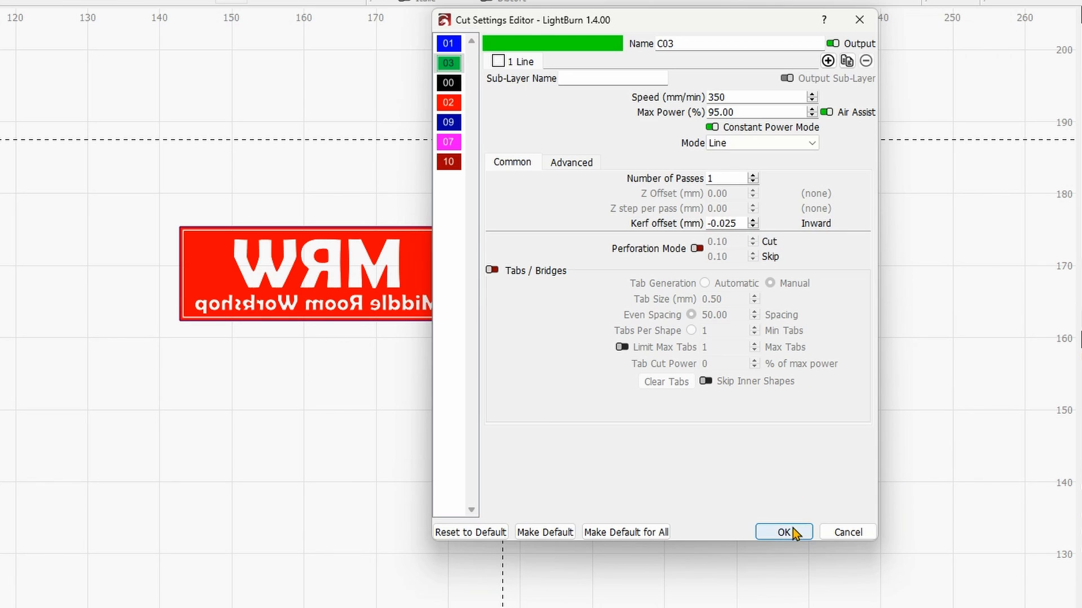
pyautogui.click(783, 532)
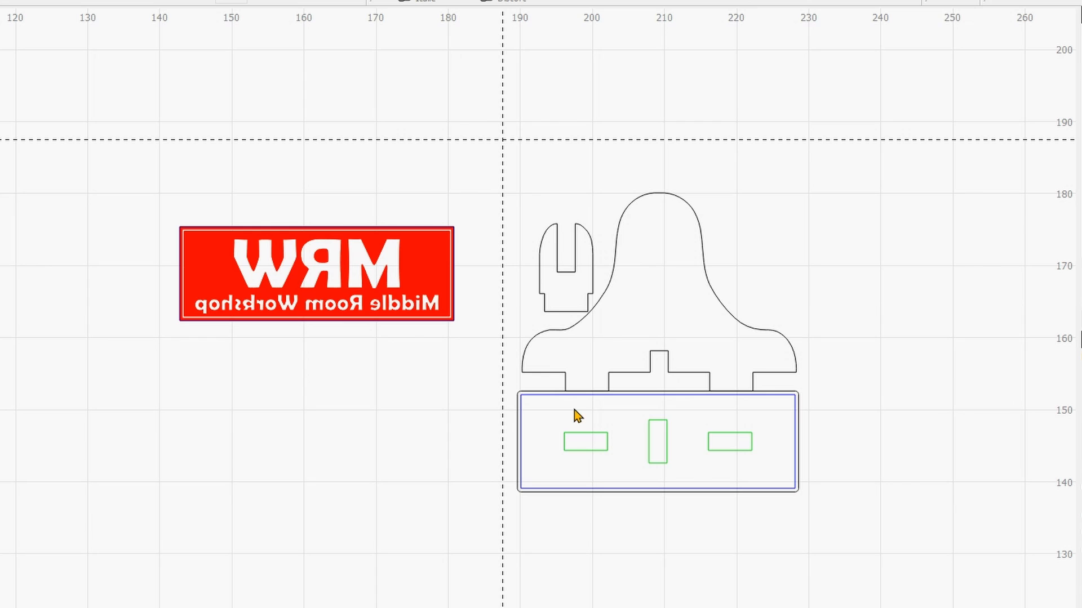
pyautogui.moveTo(789, 454)
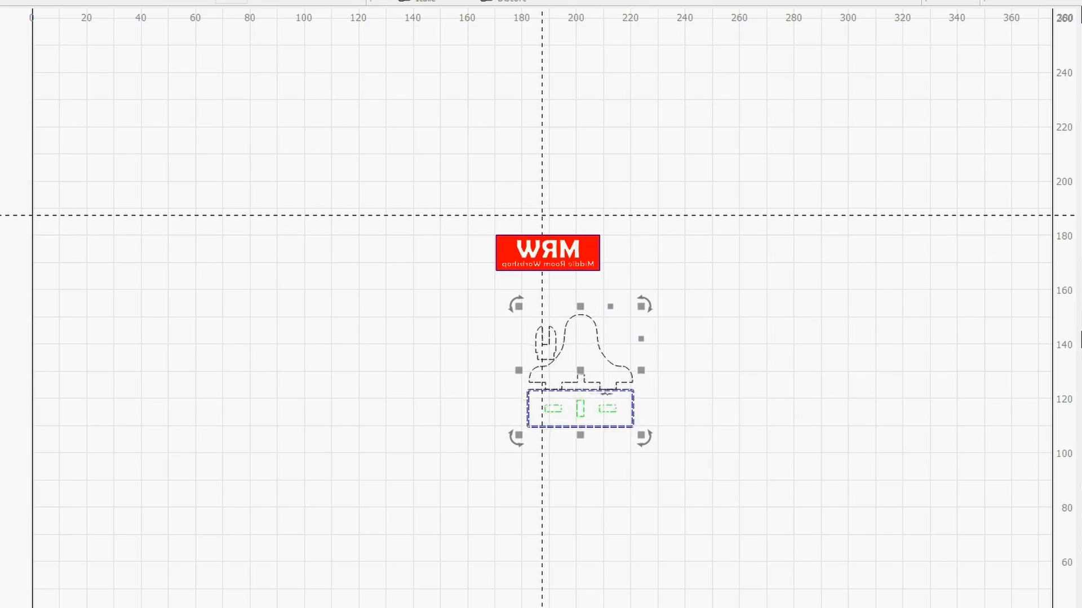
# - Unlock the controller in the Console after the hard-limit alarm so the laser reports Ready
pyautogui.click(1033, 388)
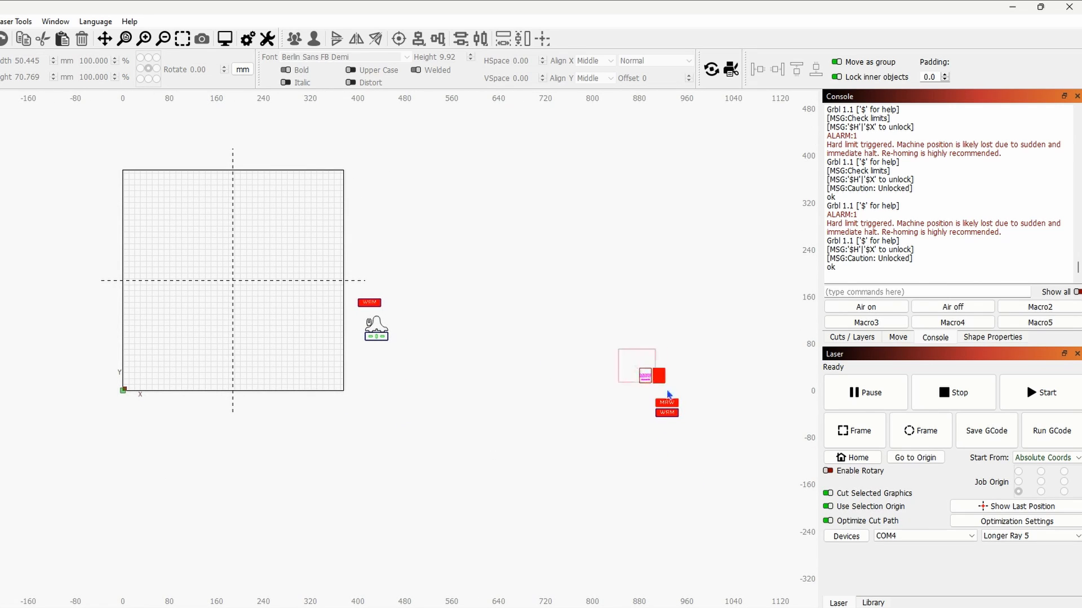
# - Zoom to the QR designs and select the MRW Channel QR text and frame on layer C07
pyautogui.moveTo(641, 376); pyautogui.dragTo(222, 280)
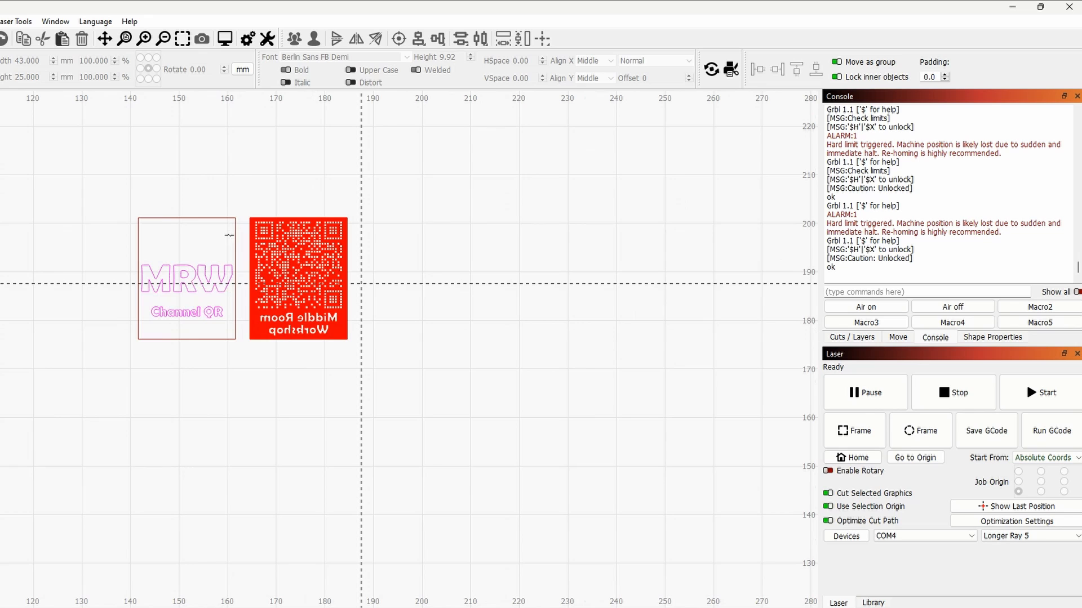
pyautogui.click(298, 280)
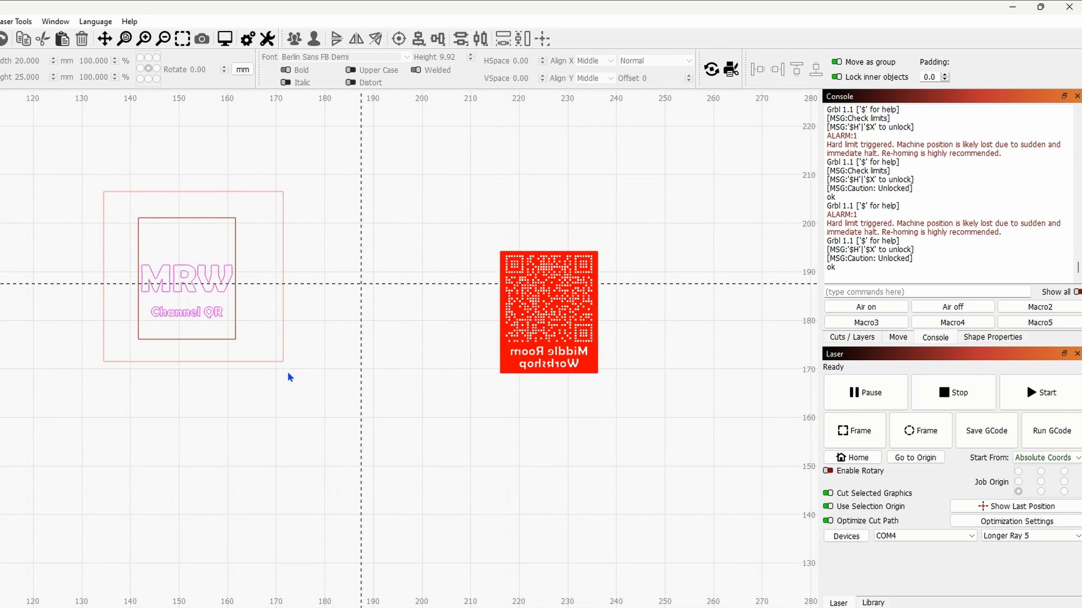
pyautogui.moveTo(193, 276); pyautogui.dragTo(298, 303)
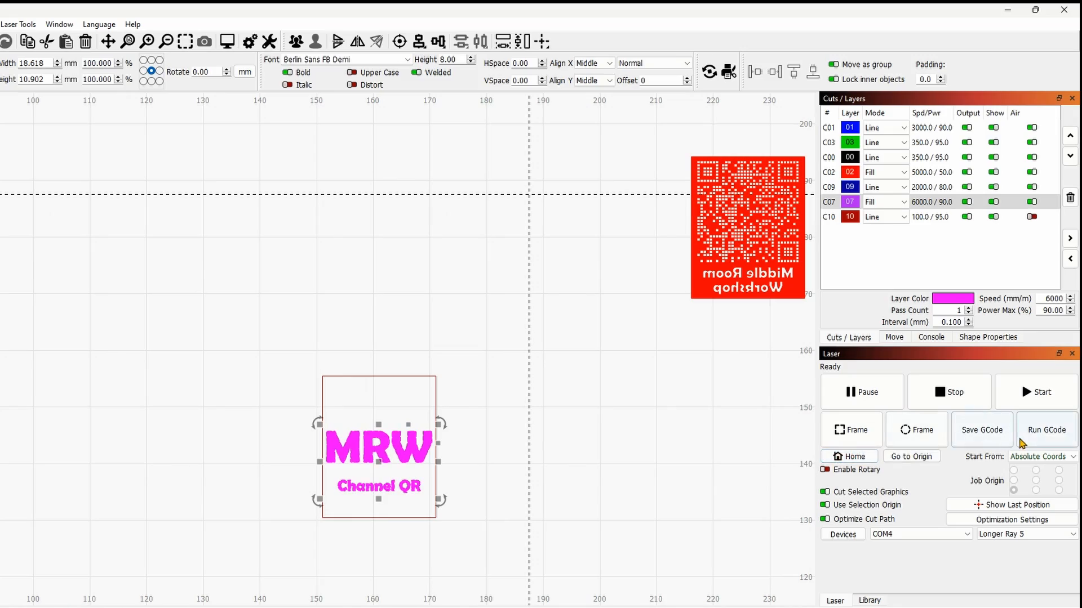
# - Start the MRW Channel QR engraving job and let it stream to completion in 0:34
pyautogui.click(1046, 429)
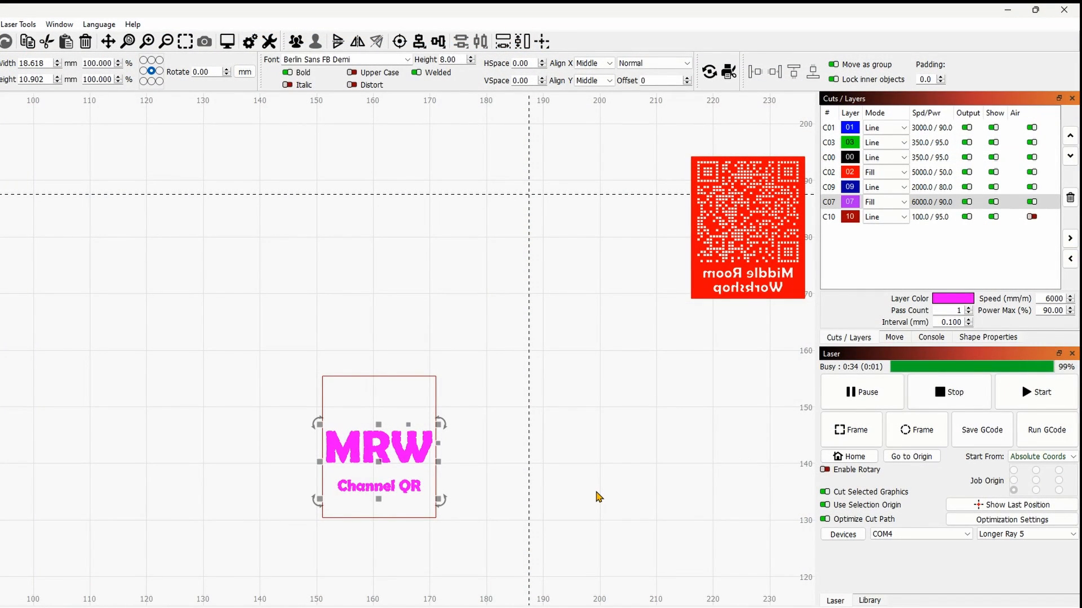
pyautogui.click(930, 337)
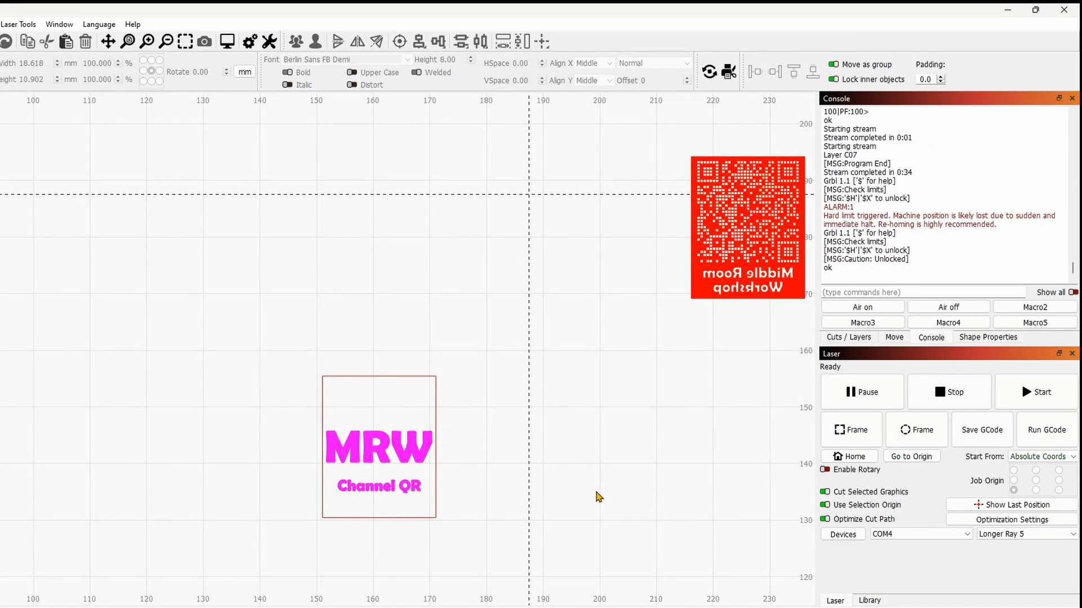
pyautogui.moveTo(800, 488)
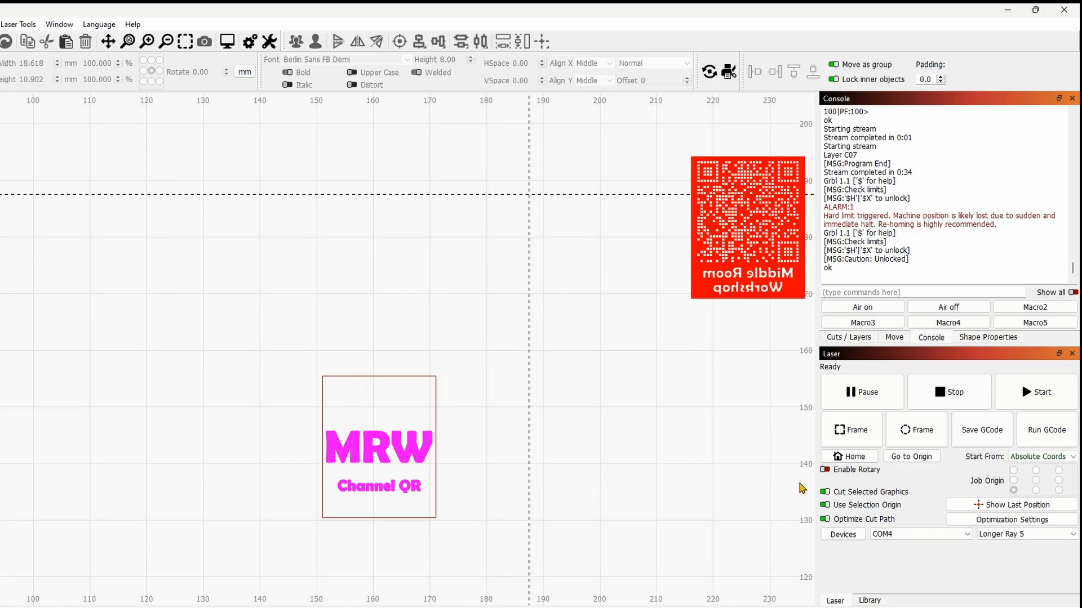
pyautogui.moveTo(769, 467)
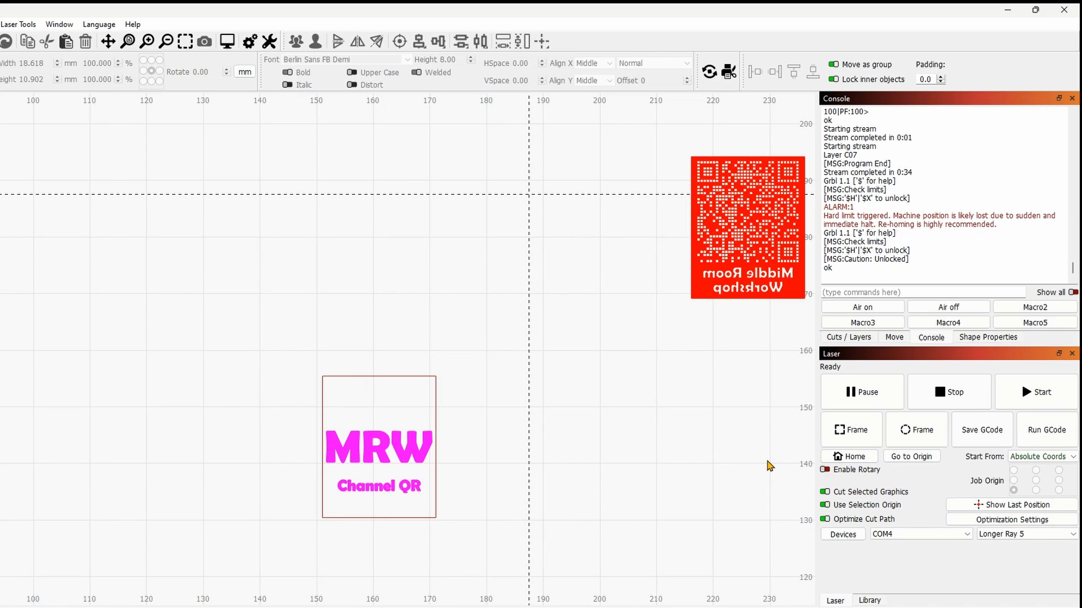
pyautogui.click(848, 456)
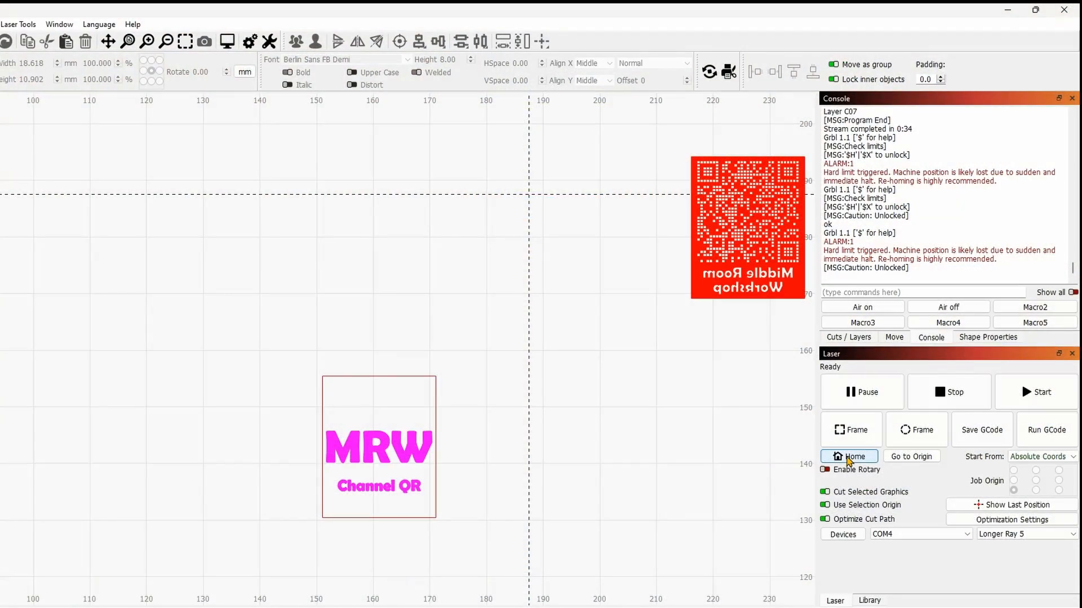